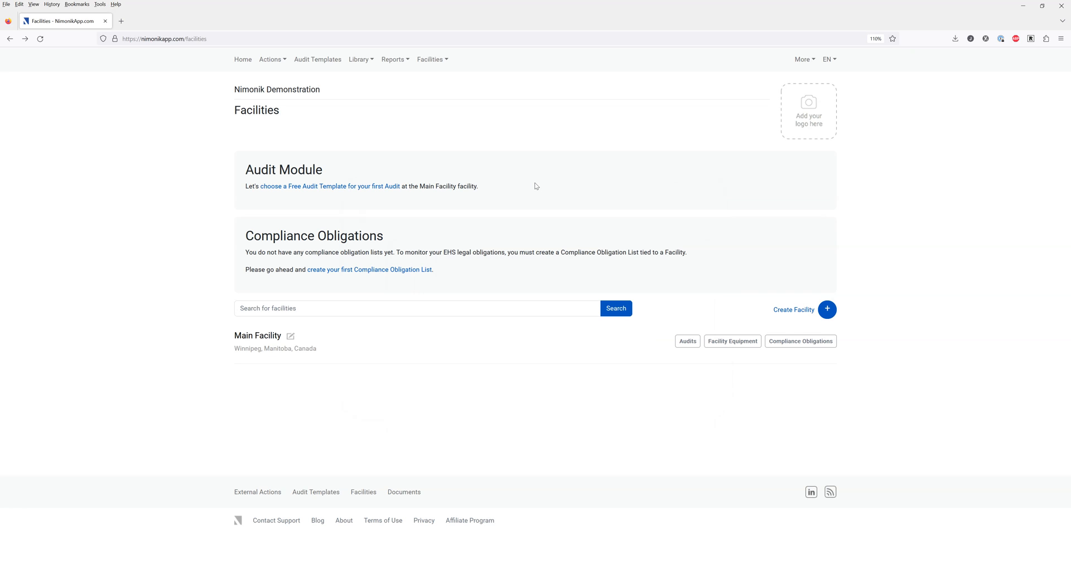
mouse_move(329, 186)
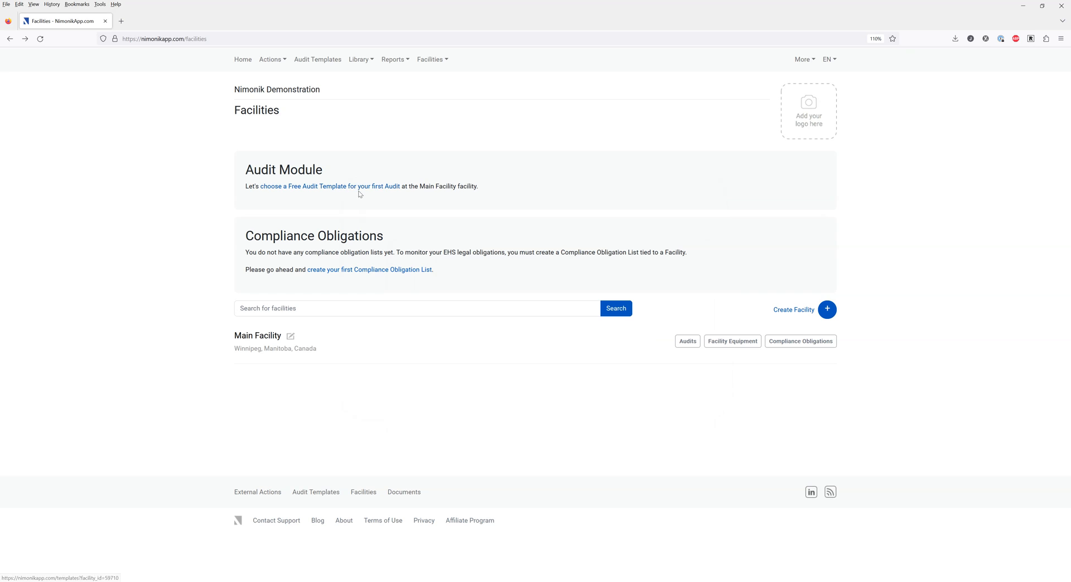
mouse_move(362, 269)
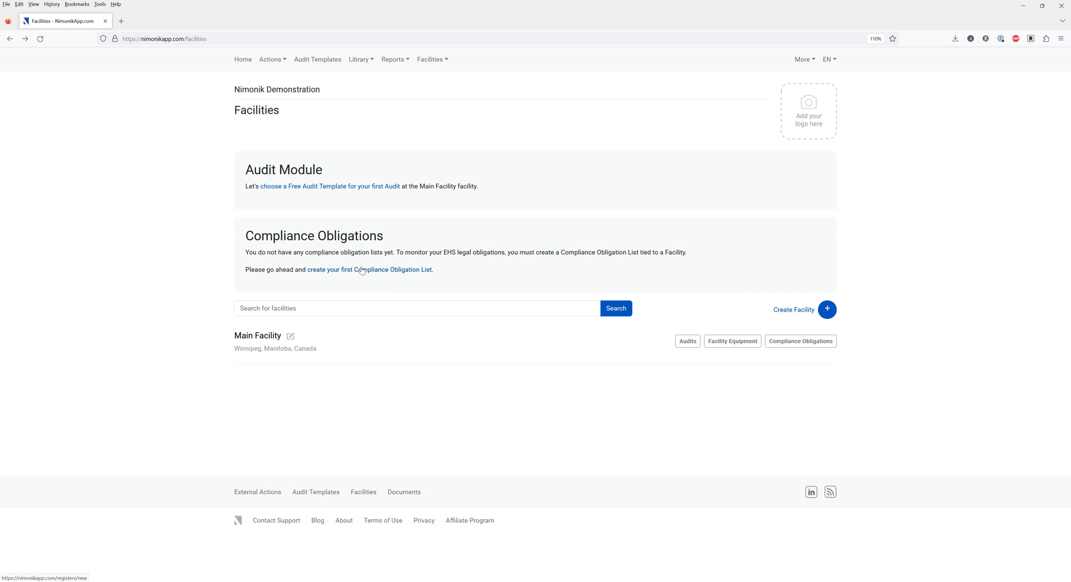
mouse_move(365, 274)
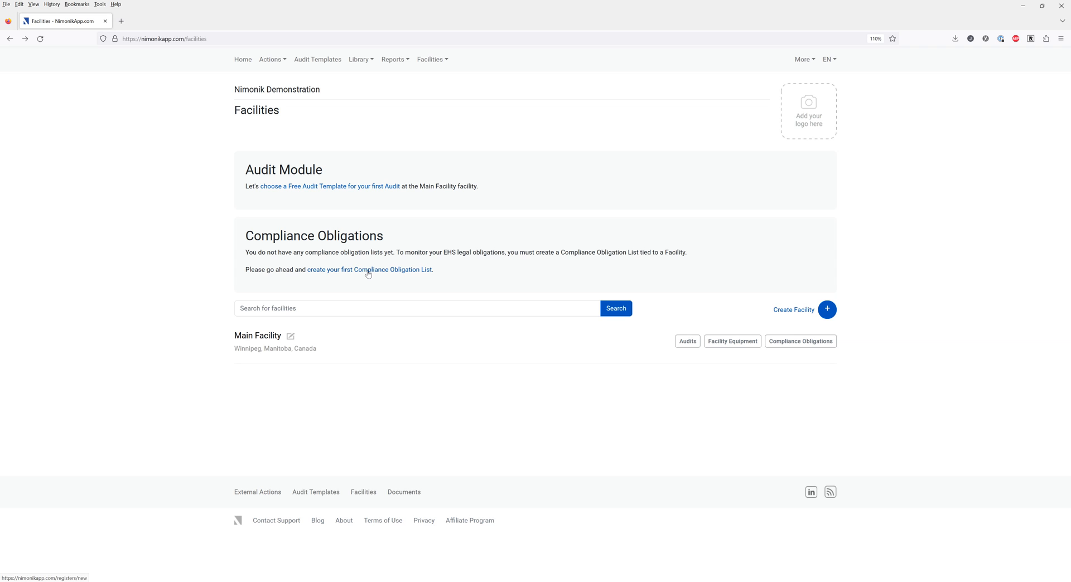
mouse_move(283, 359)
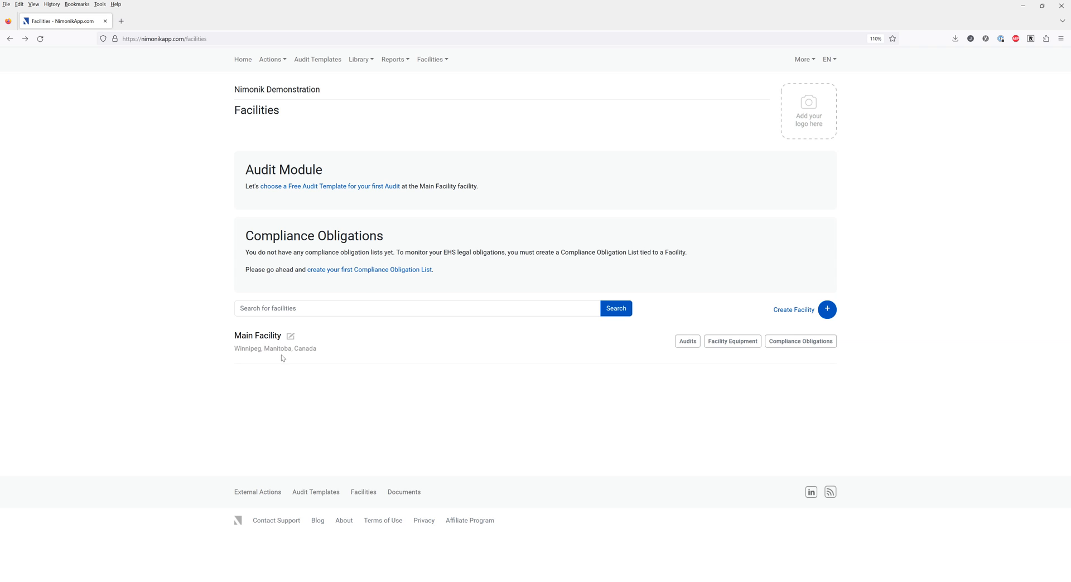
mouse_move(275, 346)
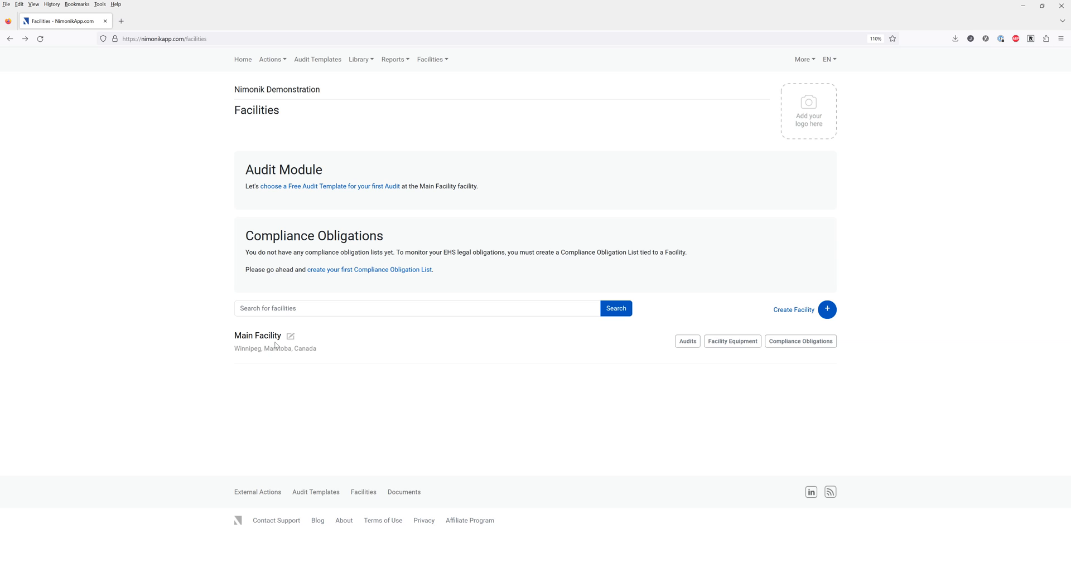
mouse_move(793, 309)
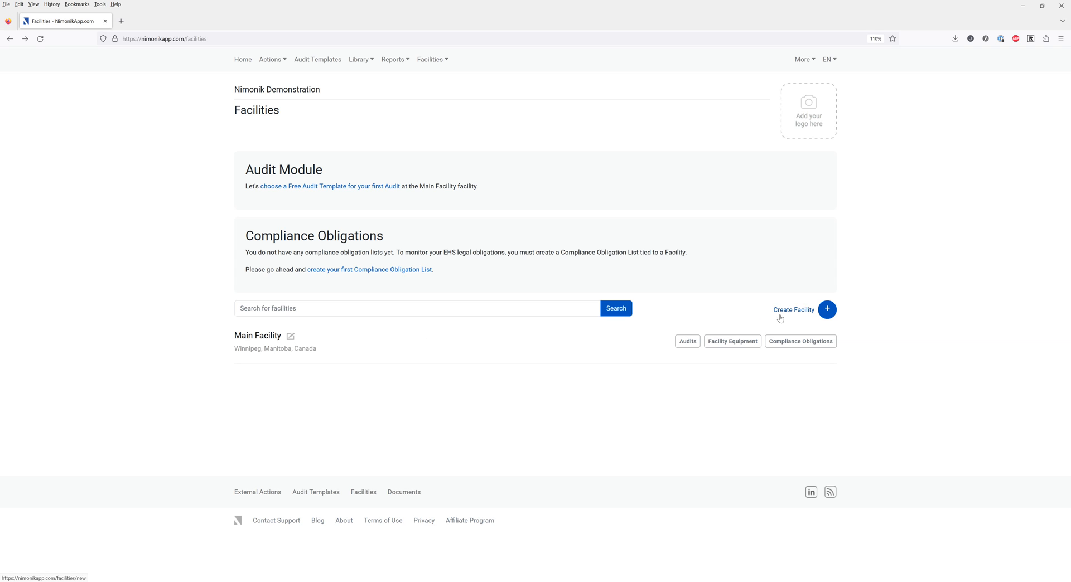
mouse_move(778, 307)
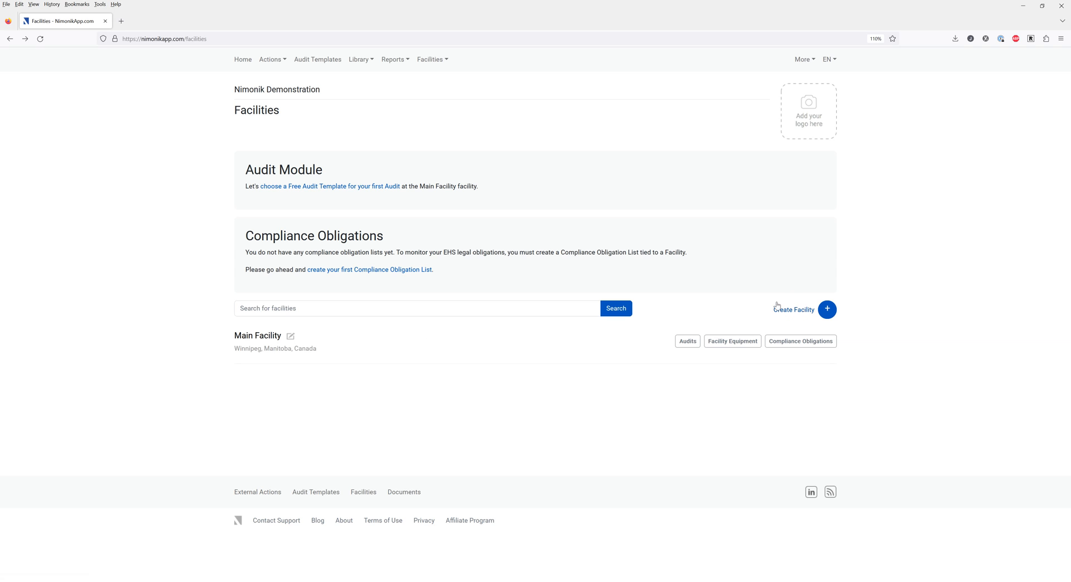
mouse_move(351, 252)
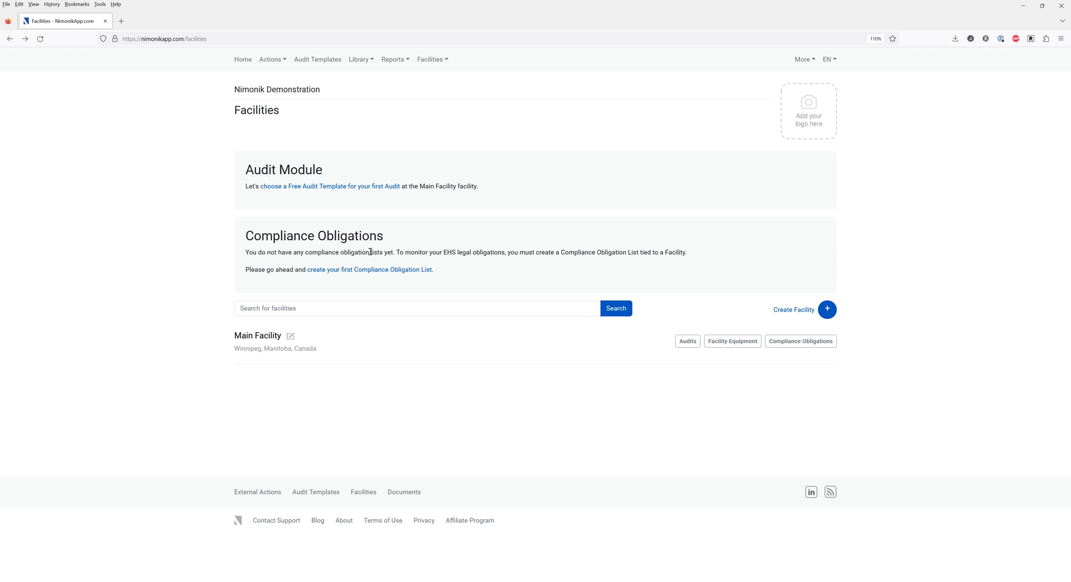
mouse_move(800, 341)
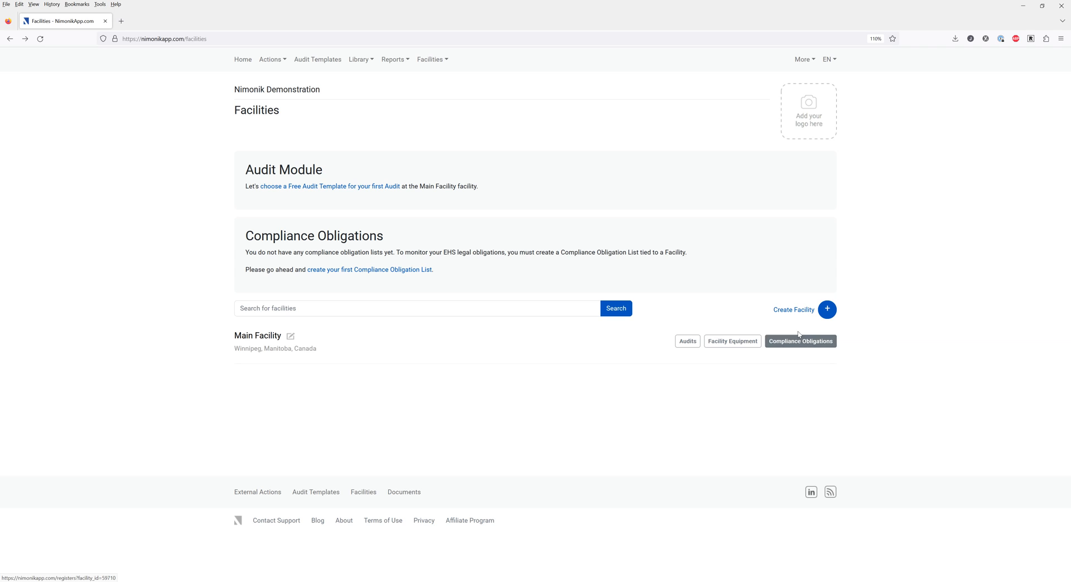
mouse_move(401, 270)
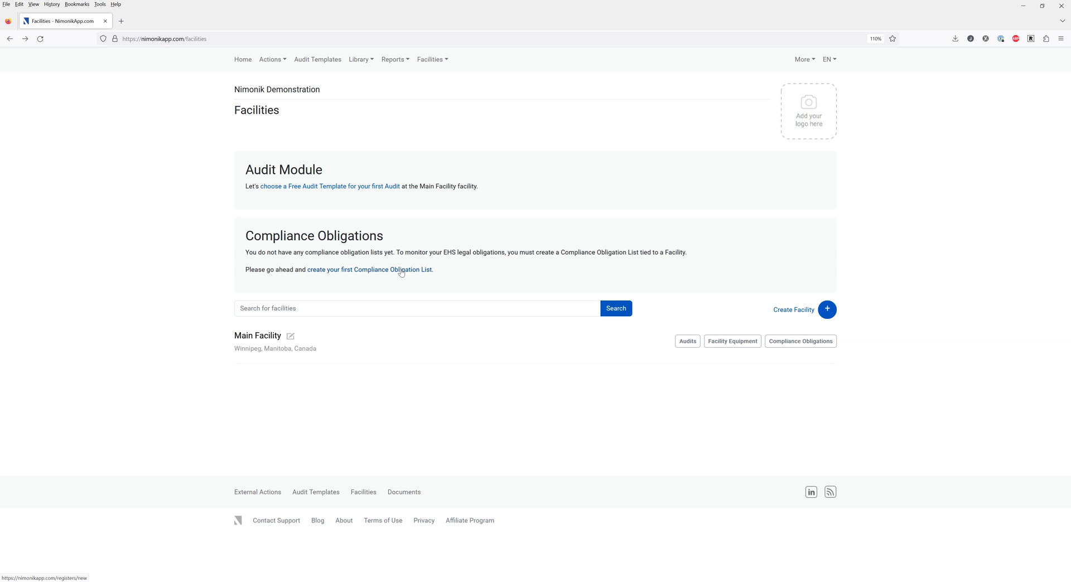
Start a new obligations list named EHS for Main Facility and the General Industry sector.
click(369, 269)
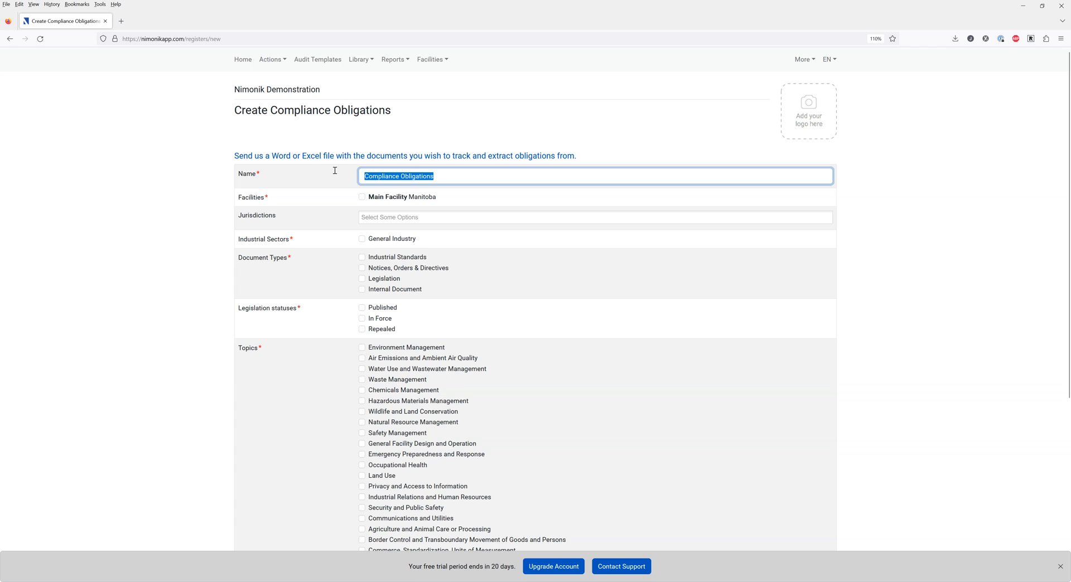
text(EHS)
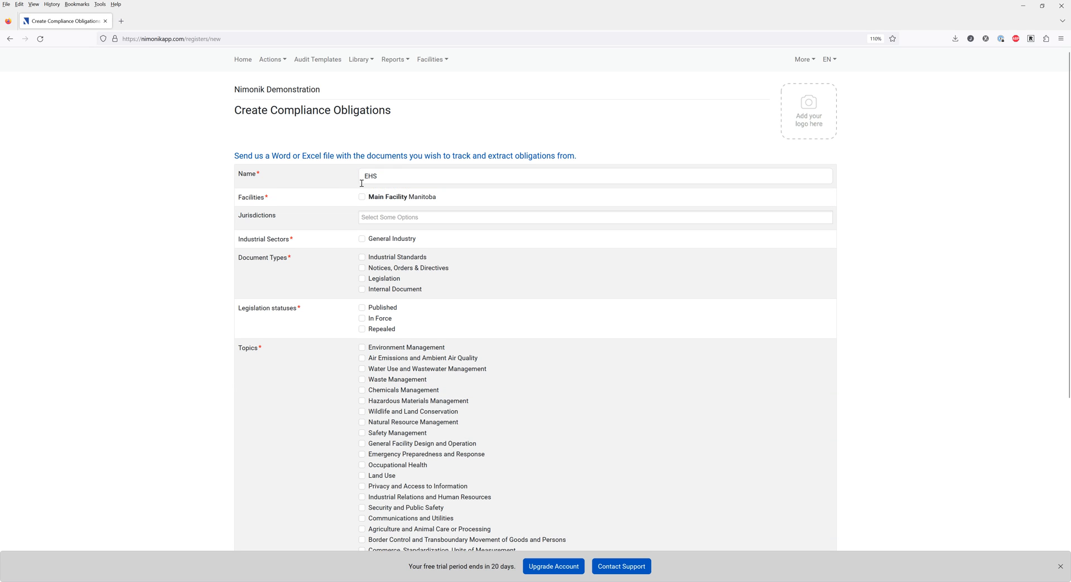
click(361, 196)
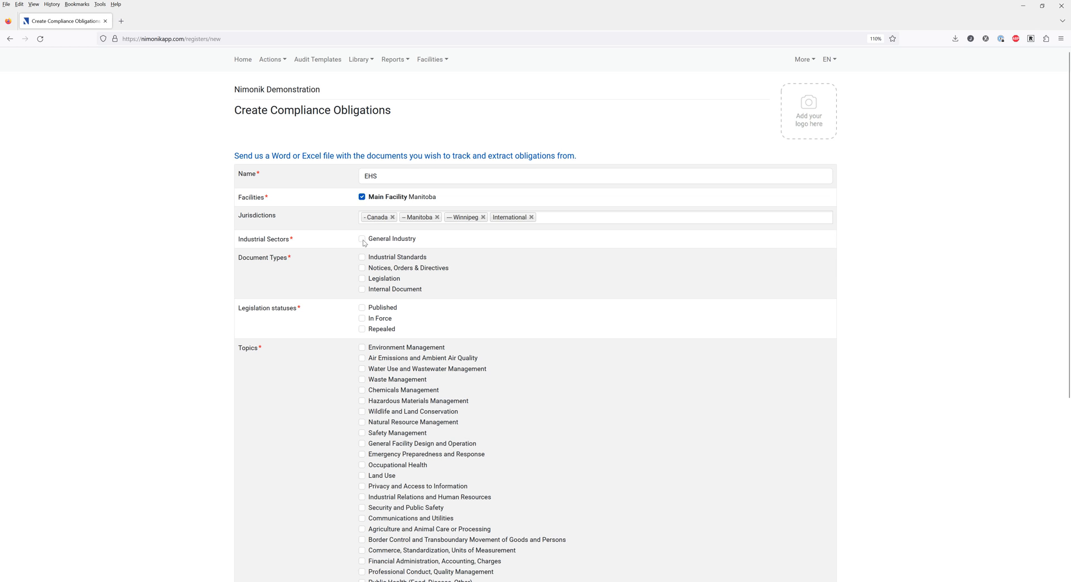
click(362, 238)
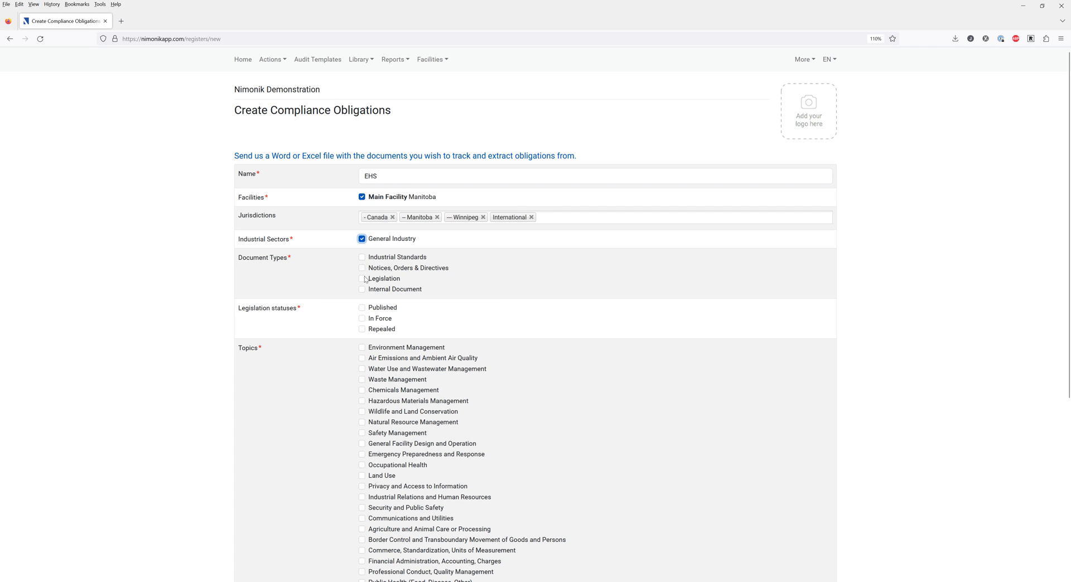
Include all document types and the Published, In Force and Repealed legislation statuses.
click(362, 278)
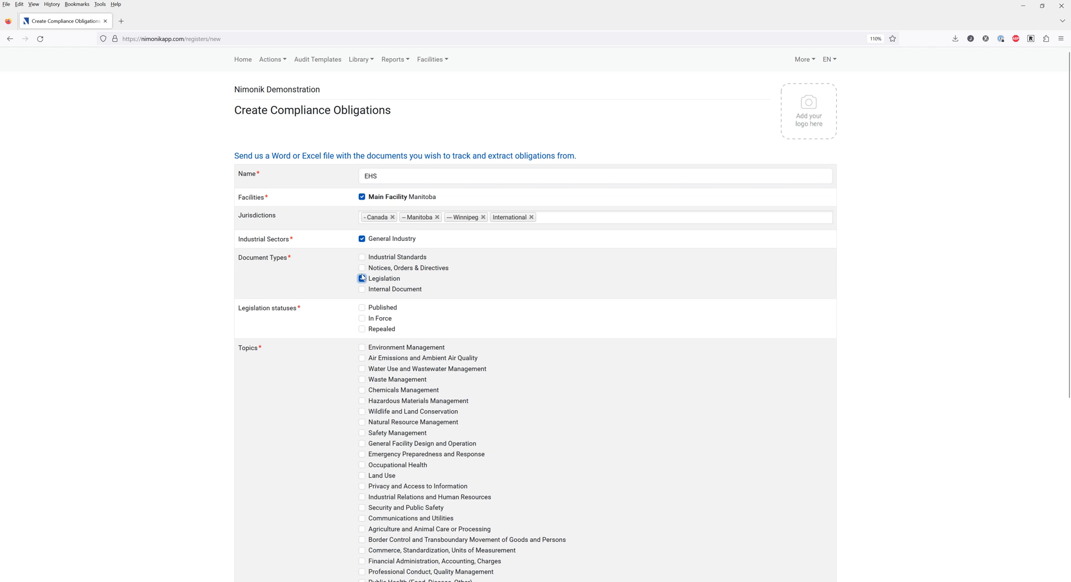
click(362, 268)
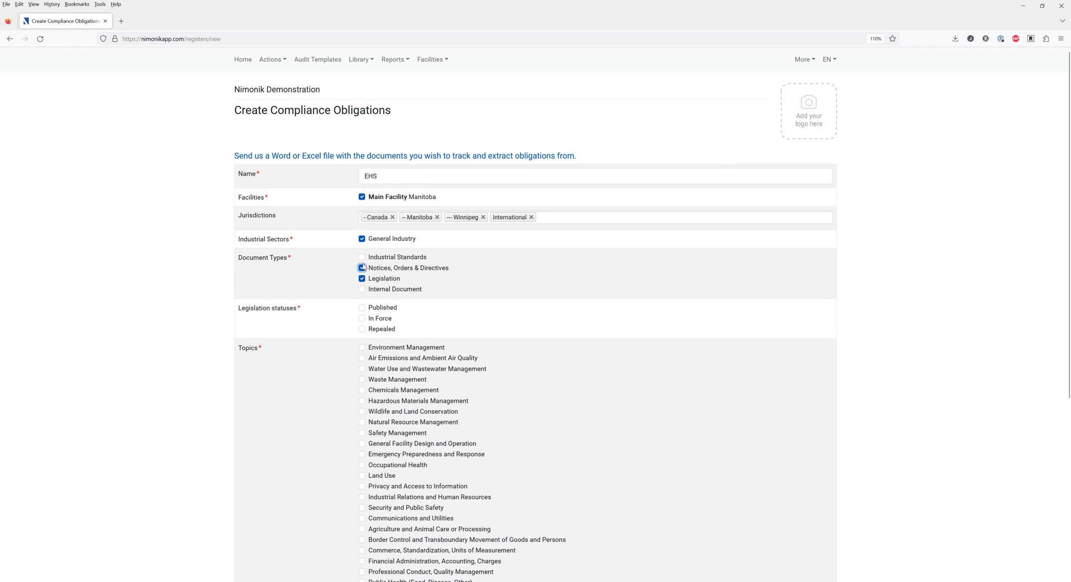
click(362, 257)
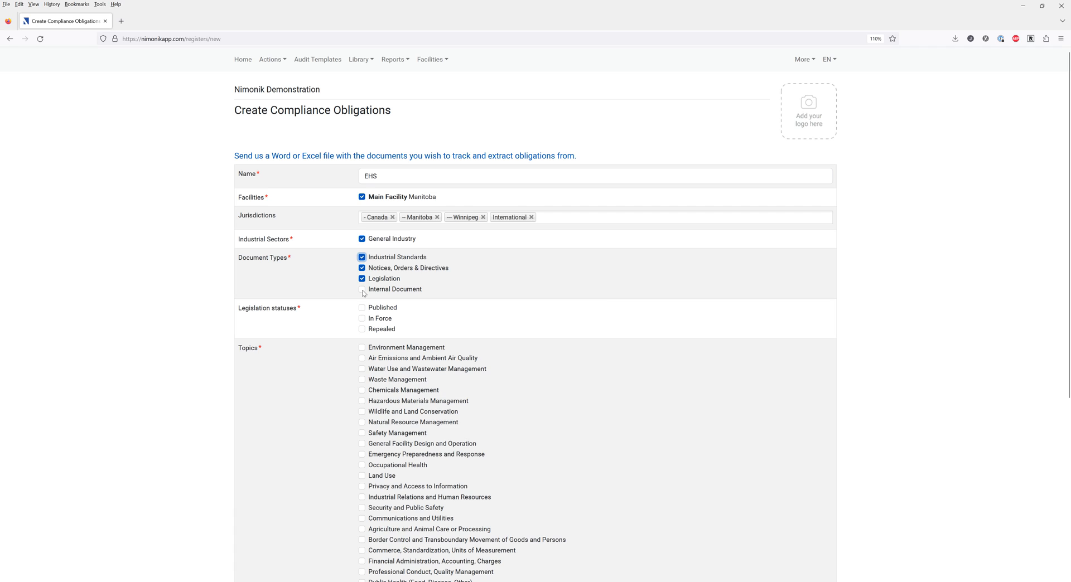
click(362, 289)
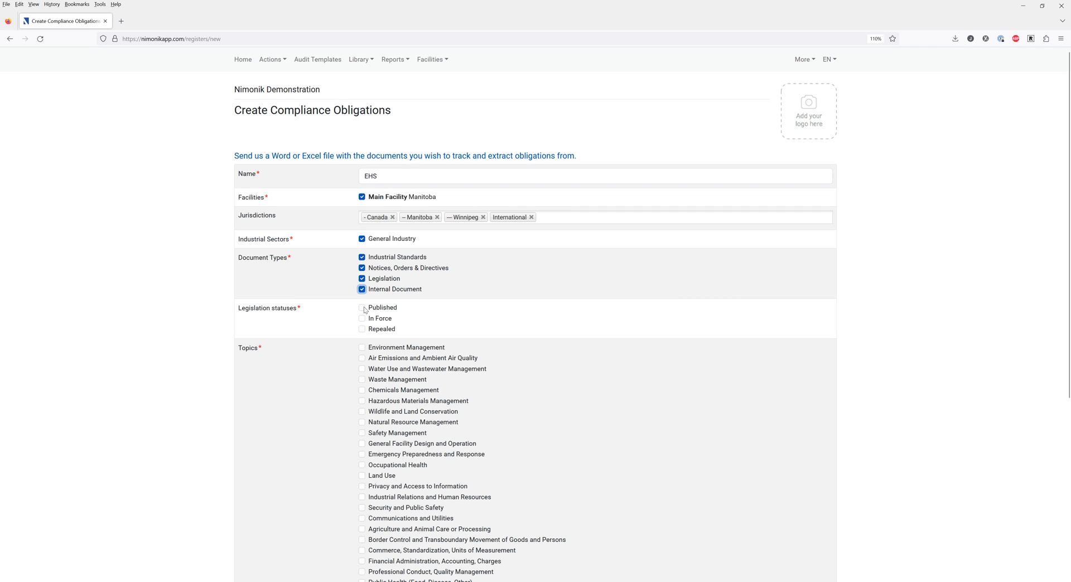
click(361, 308)
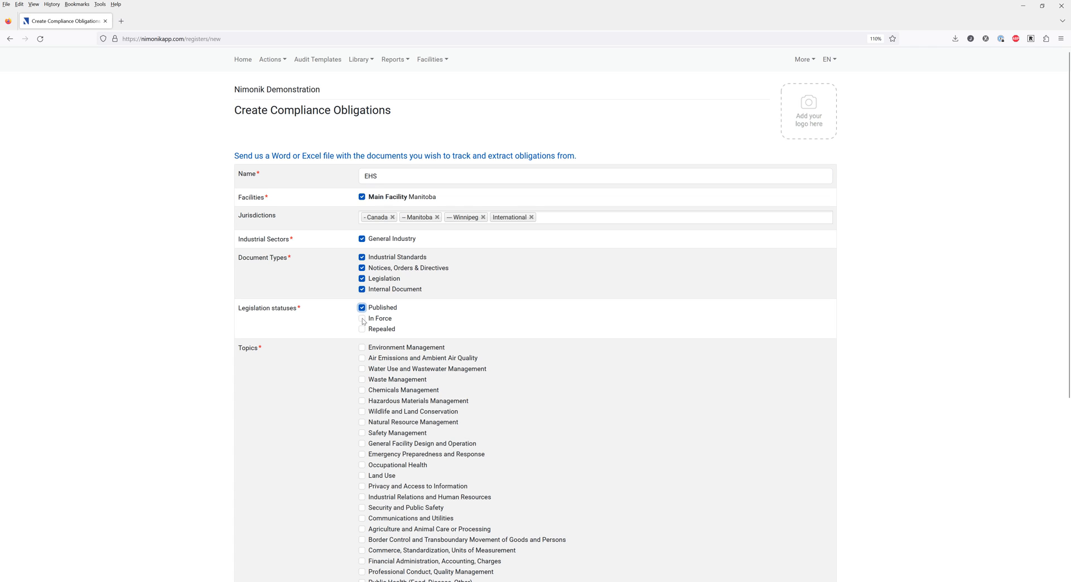
click(362, 319)
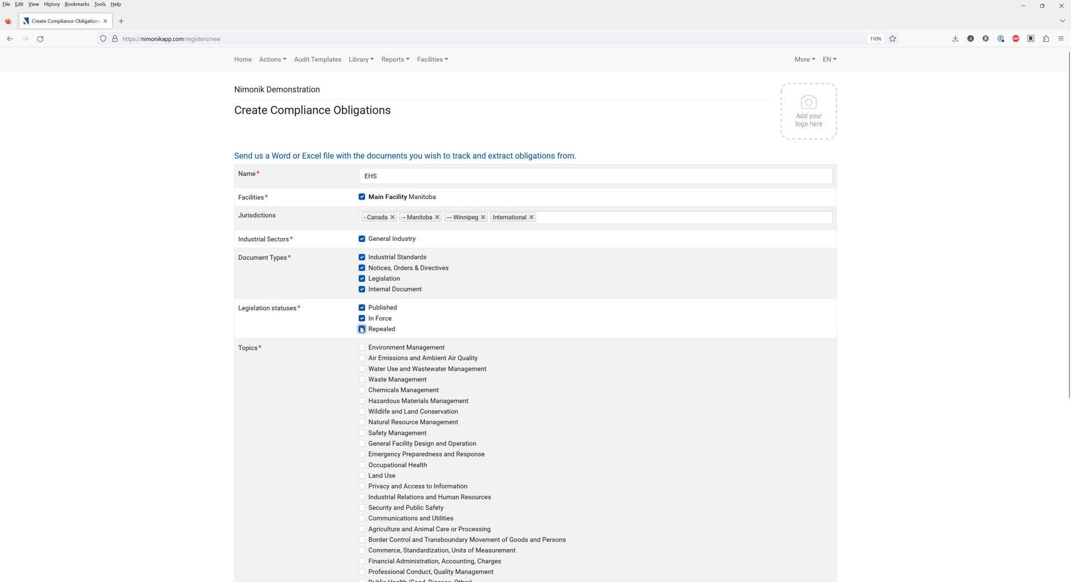
click(361, 329)
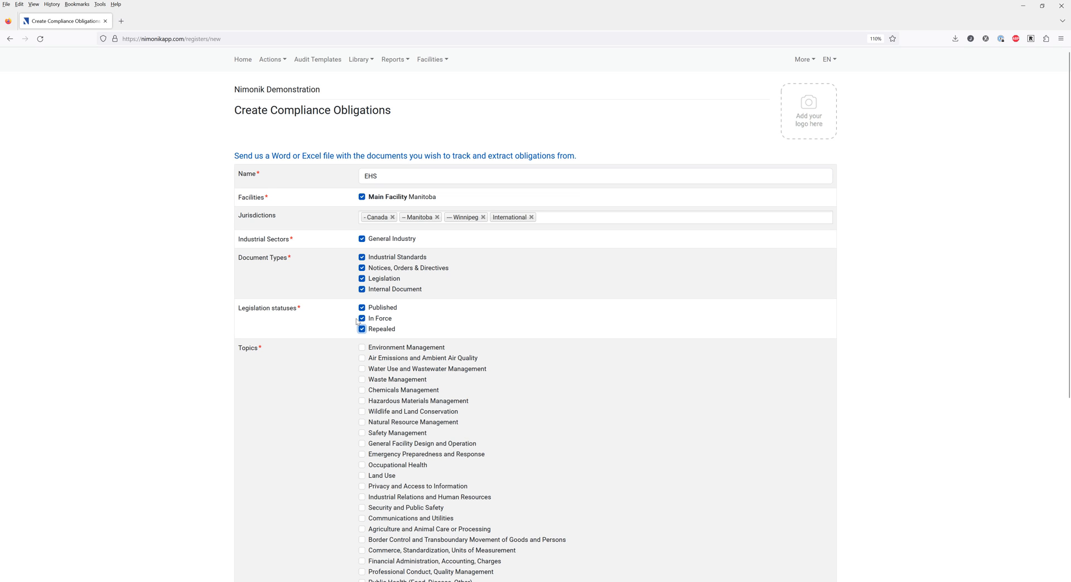
Tick Environment Management, assign the trial account as responsible party, and submit the settings.
scroll(down, 3)
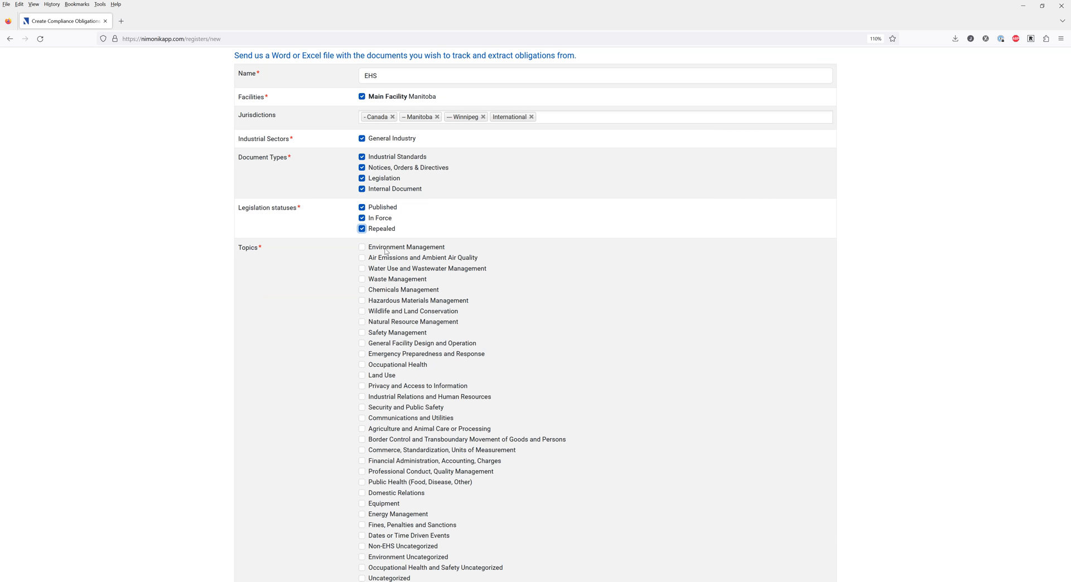
click(362, 247)
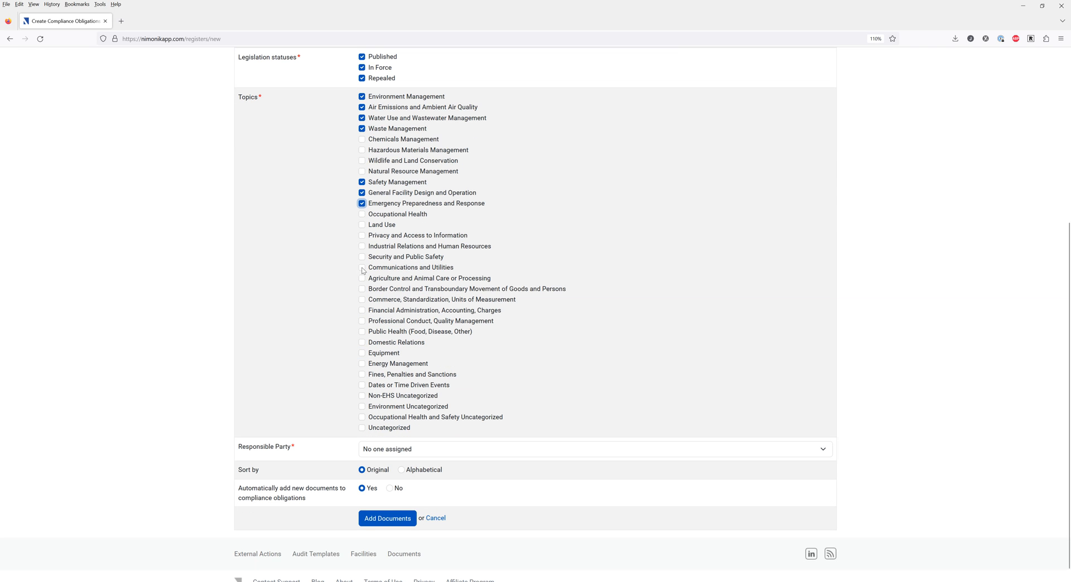
mouse_move(393, 233)
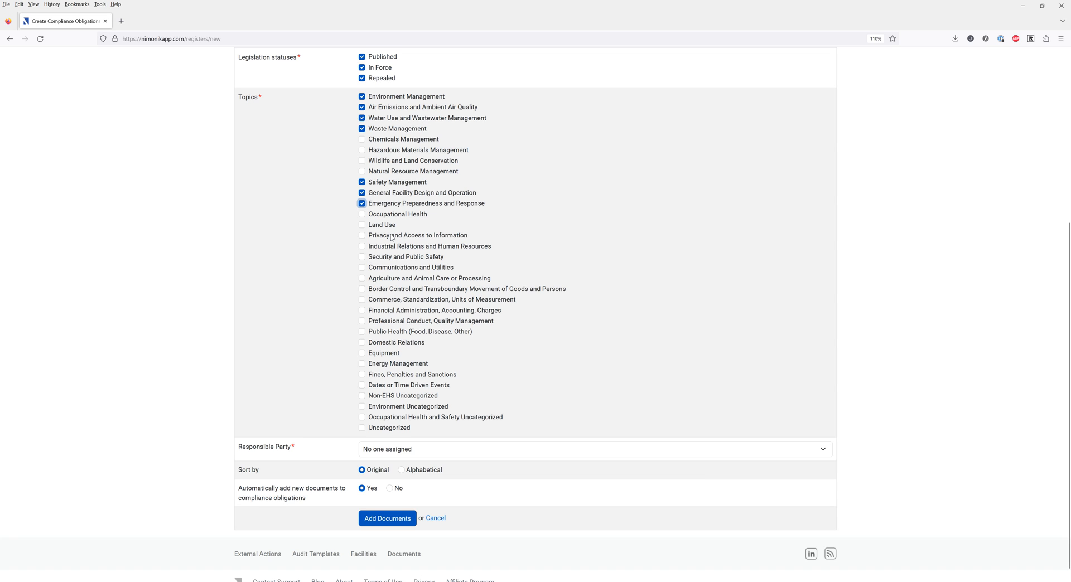
scroll(down, 3)
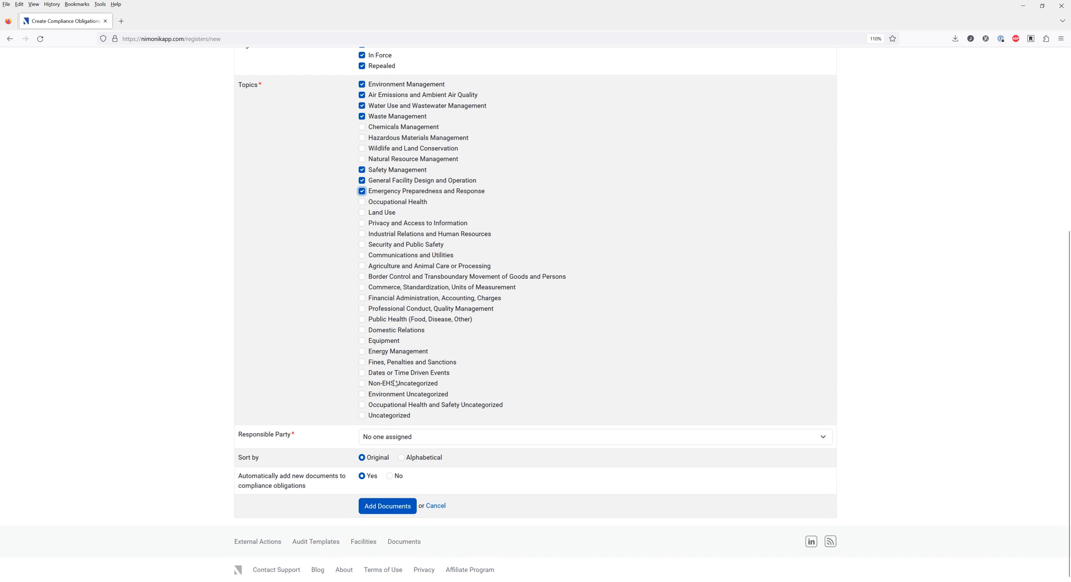
click(594, 436)
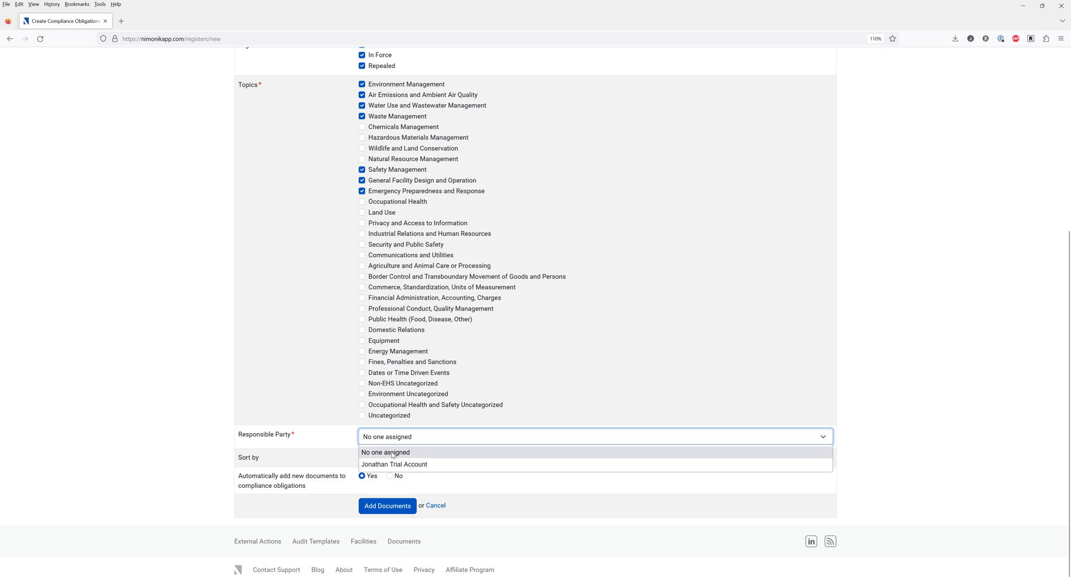
click(394, 464)
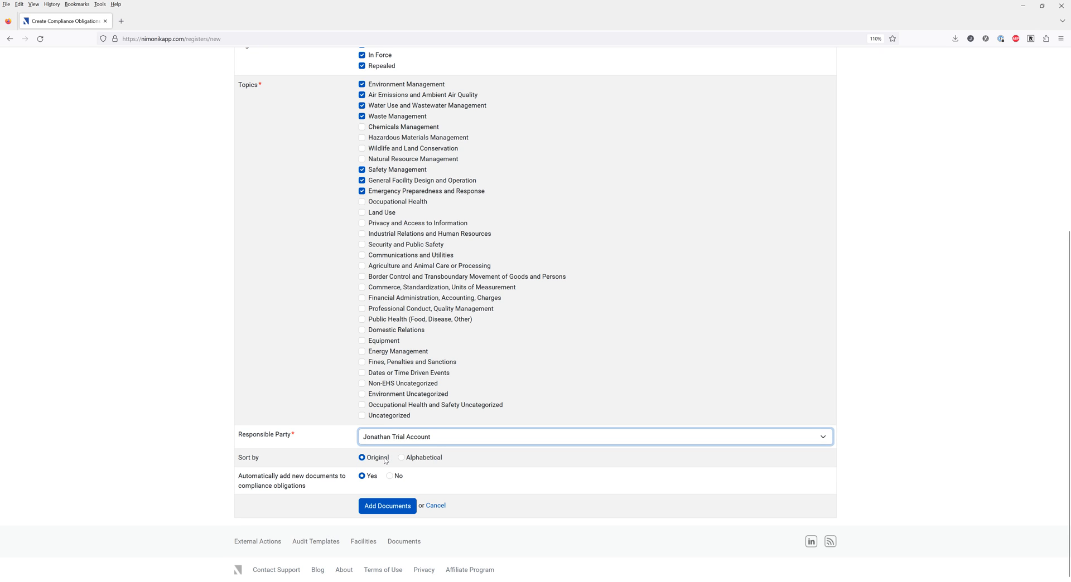
mouse_move(387, 506)
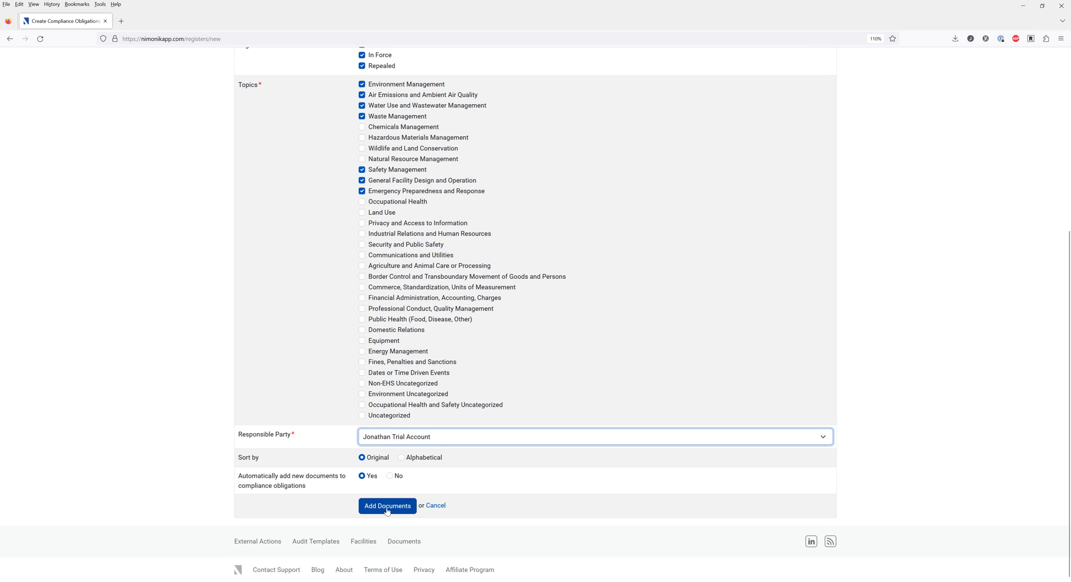
click(387, 505)
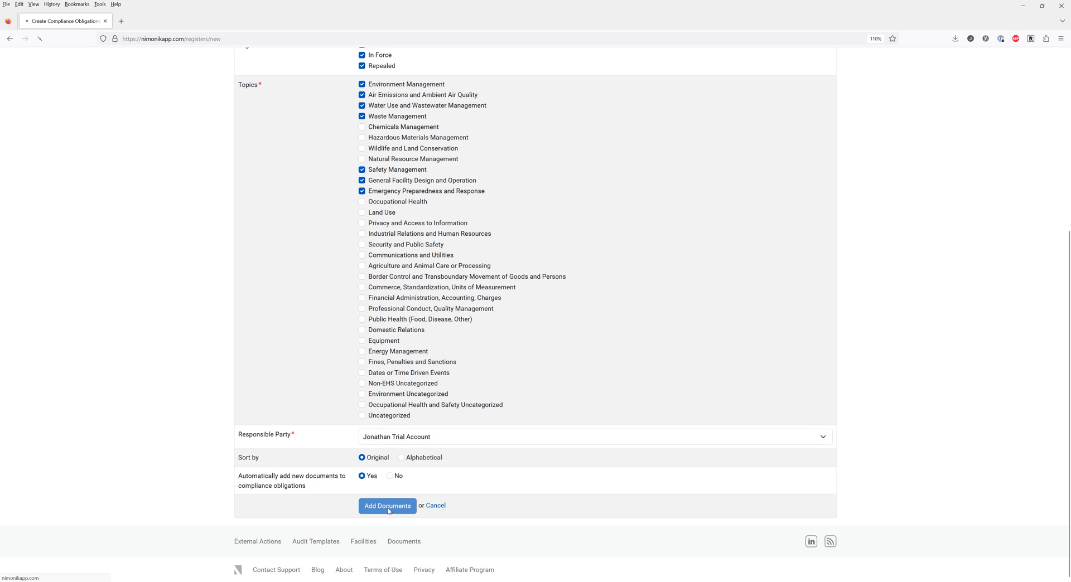
click(387, 506)
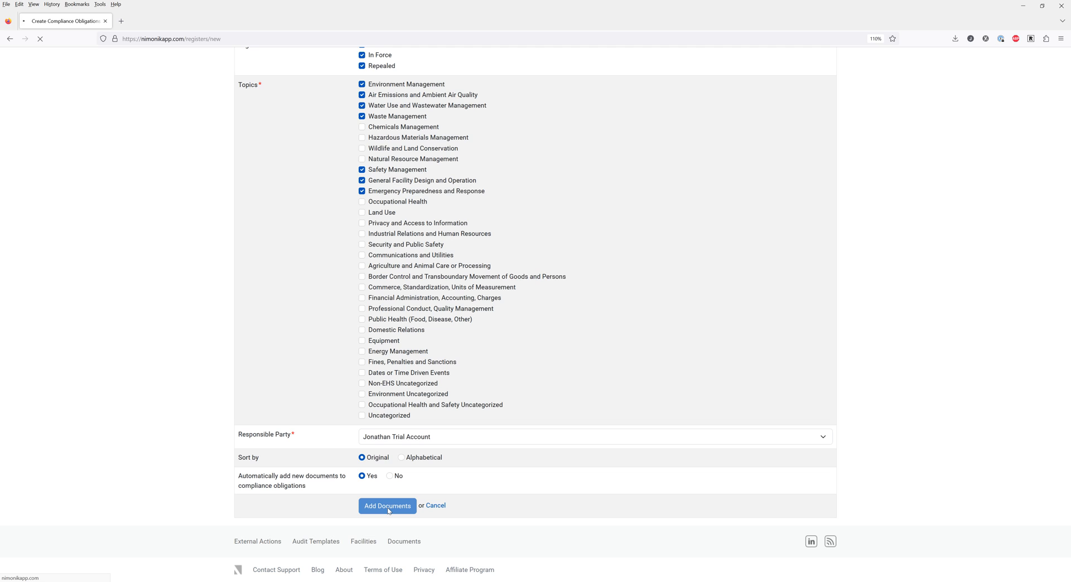
Use Add Documents to create the register and show the filtered document list.
click(386, 506)
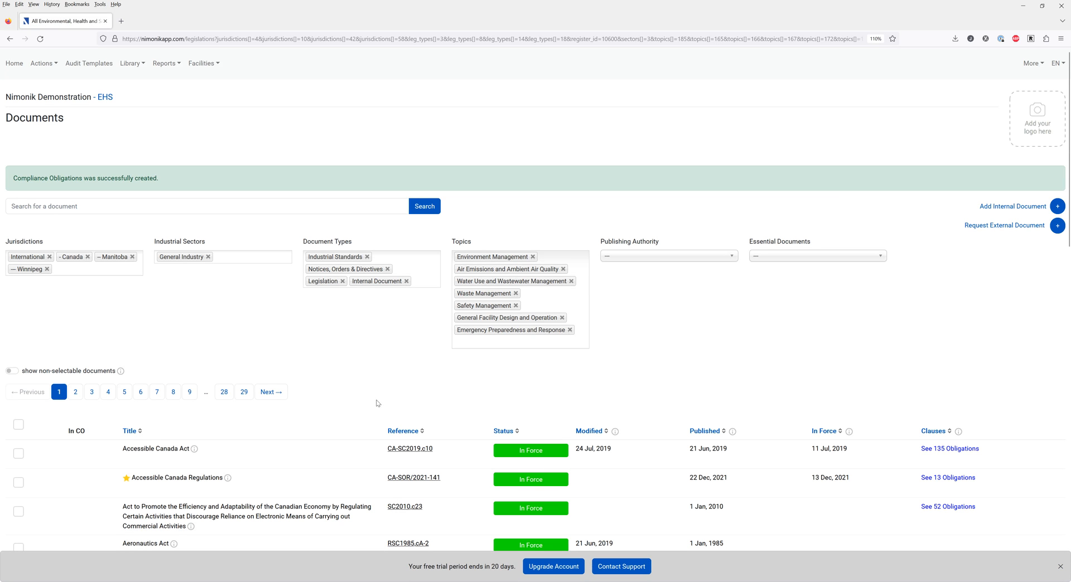
mouse_move(332, 386)
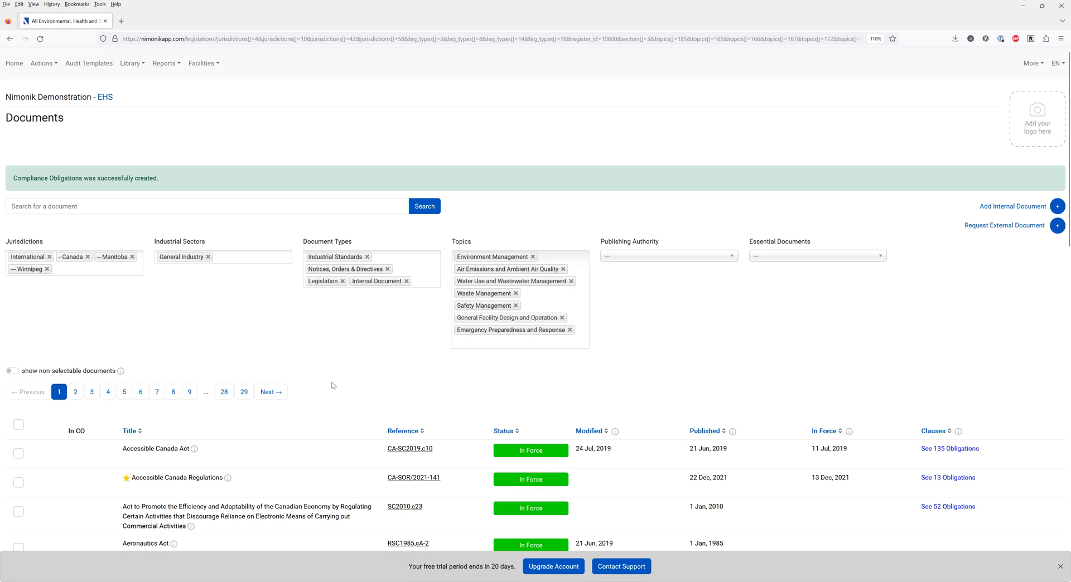
mouse_move(246, 249)
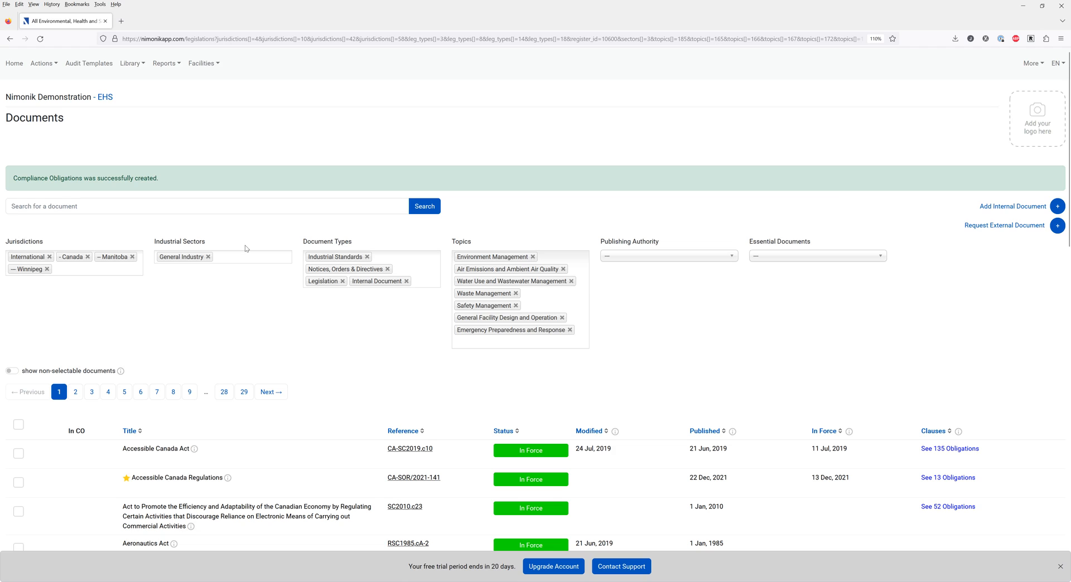
mouse_move(253, 321)
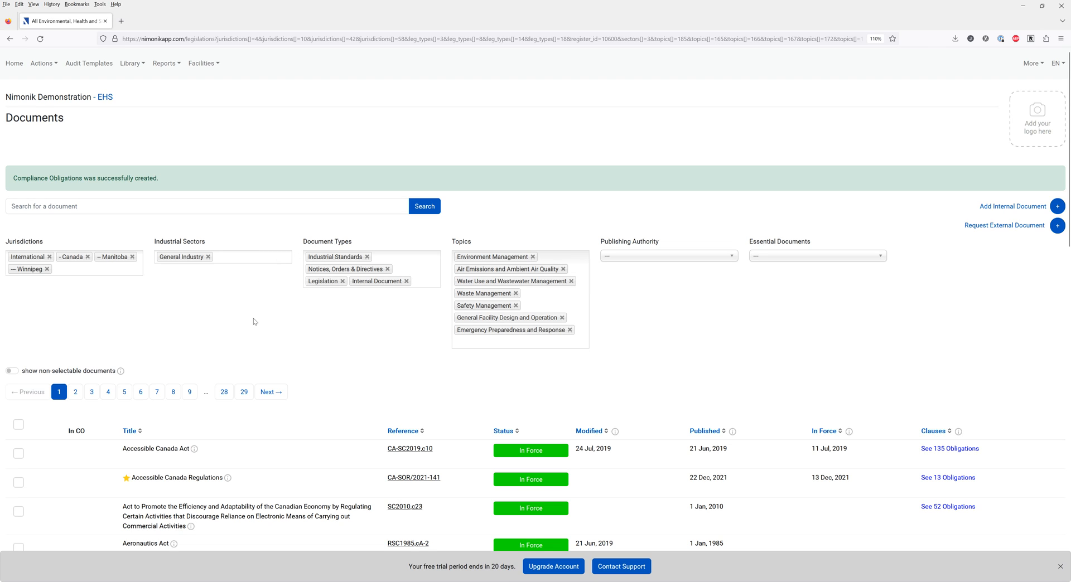
mouse_move(87, 289)
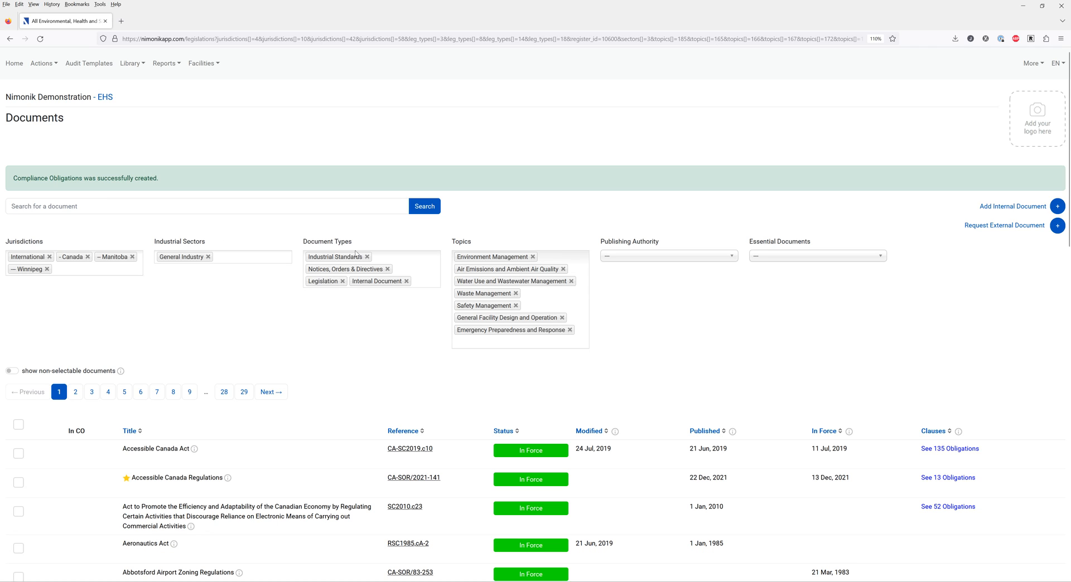
mouse_move(440, 372)
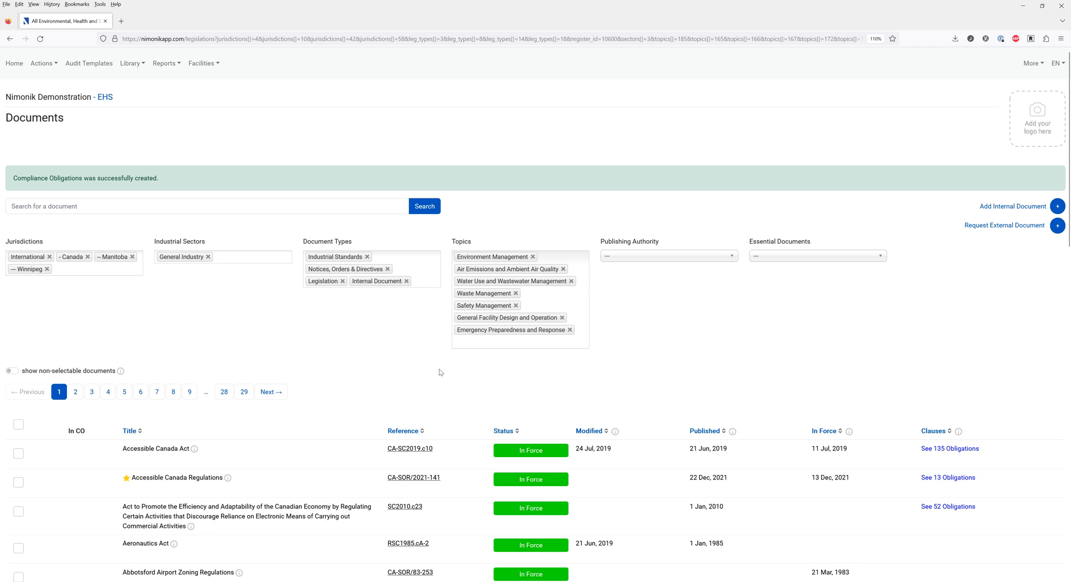
mouse_move(262, 356)
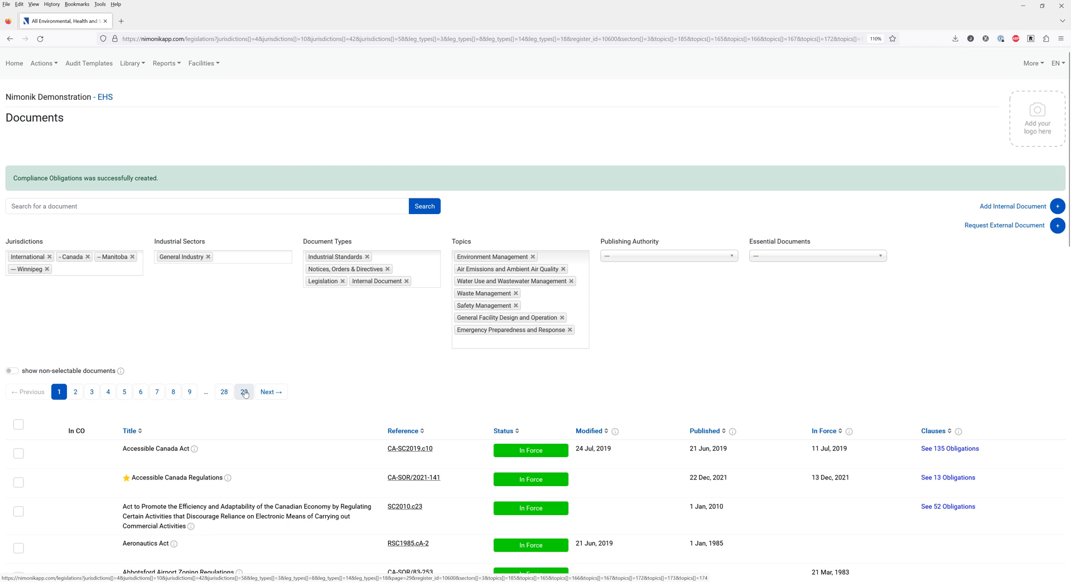
mouse_move(272, 391)
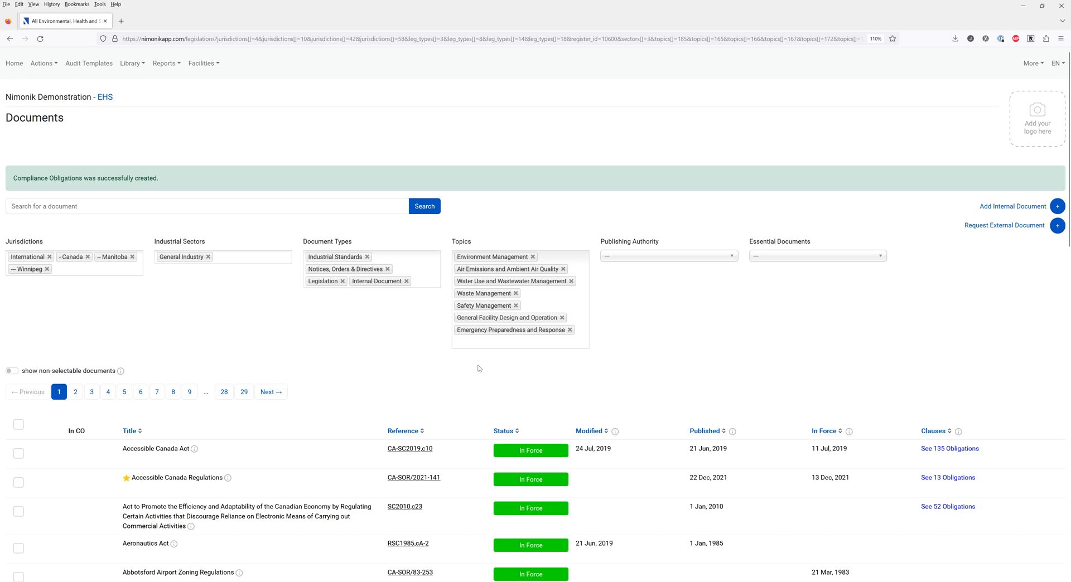
mouse_move(761, 235)
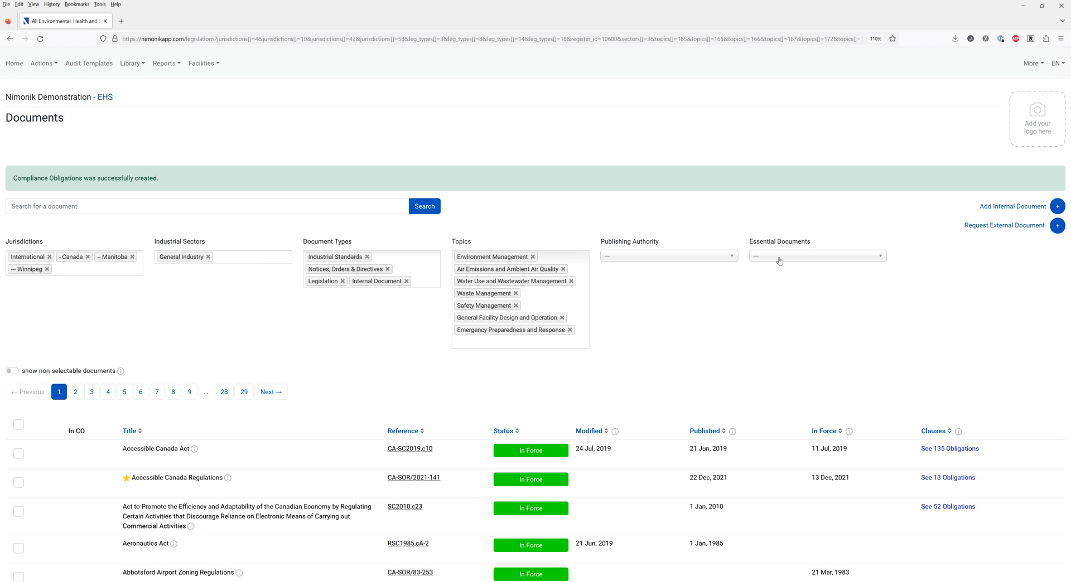
Filter to Essential Documents, select all listed documents, and add them to the register.
click(816, 256)
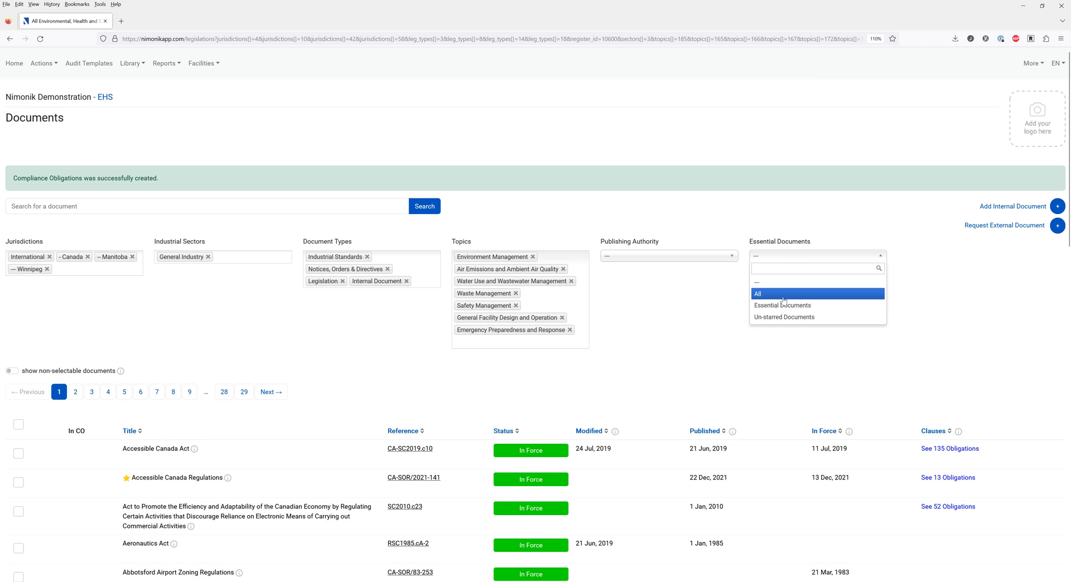
click(782, 305)
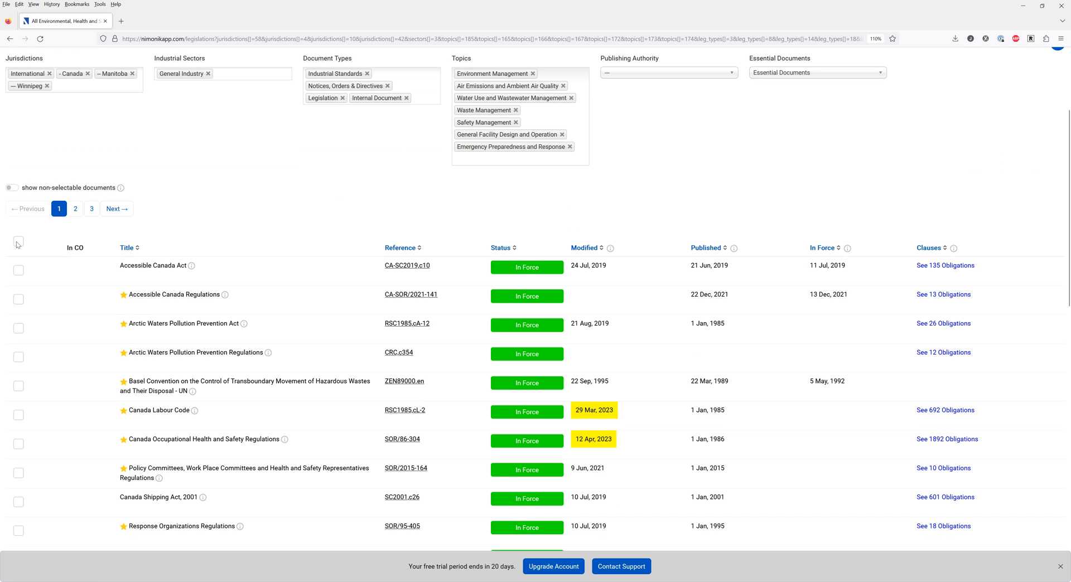
click(18, 243)
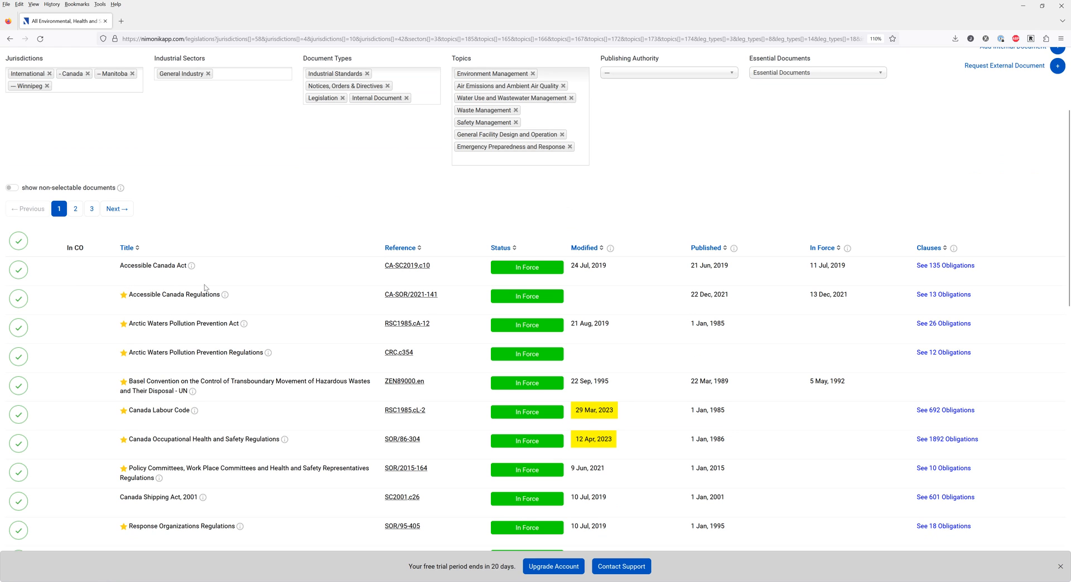
mouse_move(224, 299)
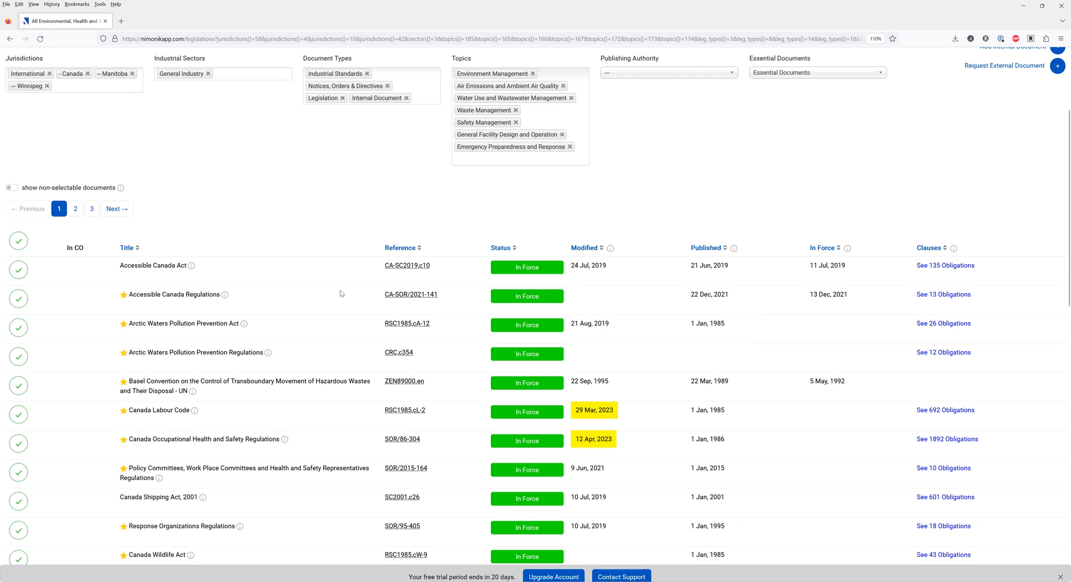
mouse_move(851, 287)
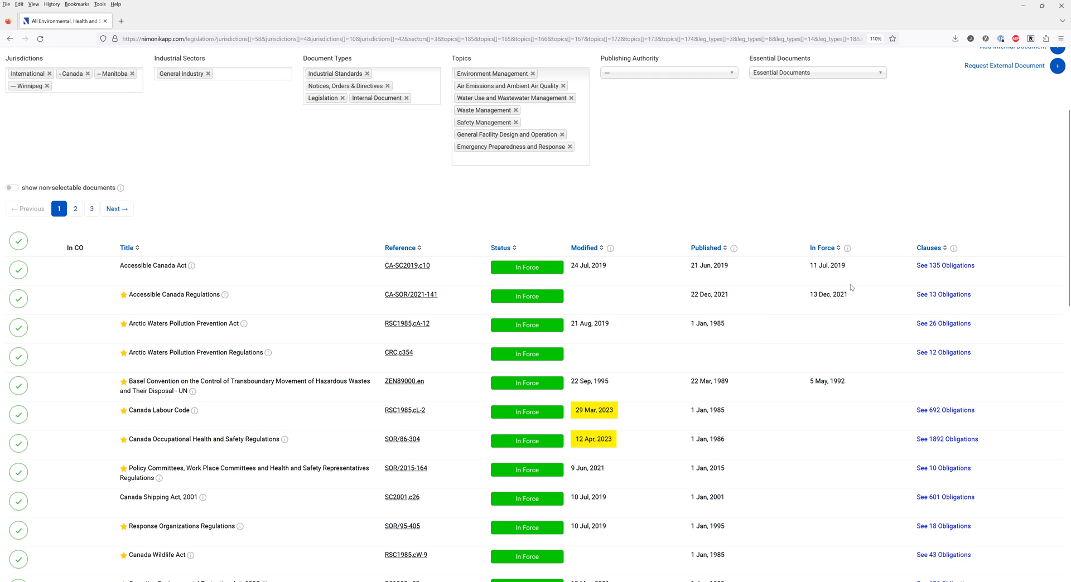
scroll(up, 3)
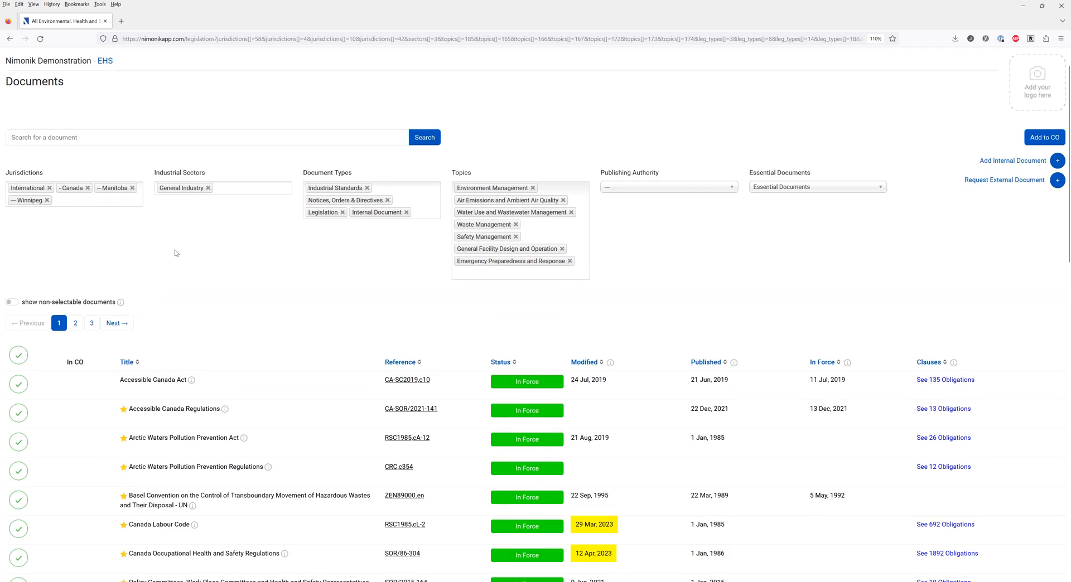
scroll(down, 3)
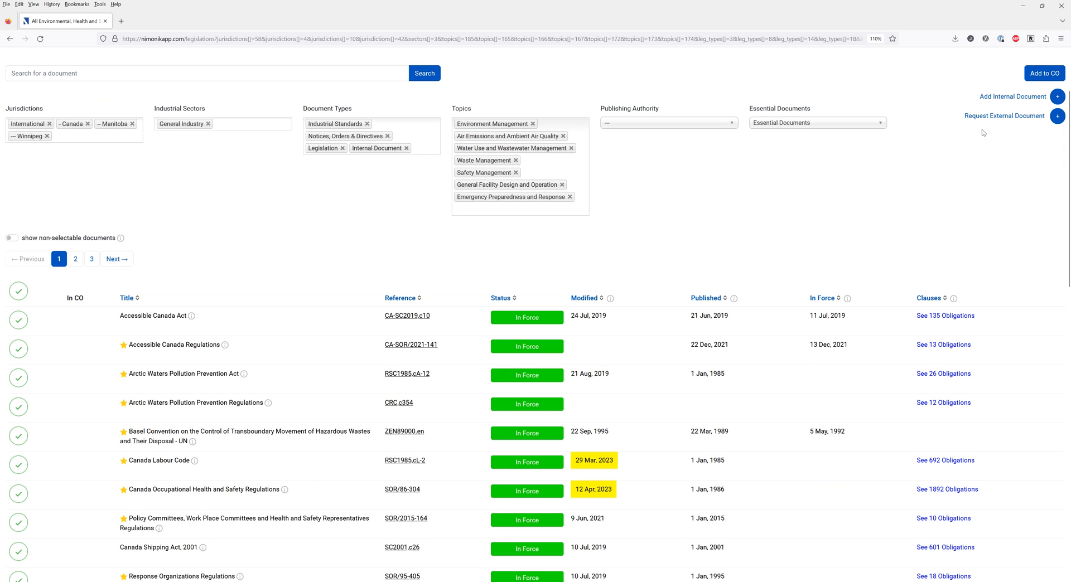
mouse_move(1043, 73)
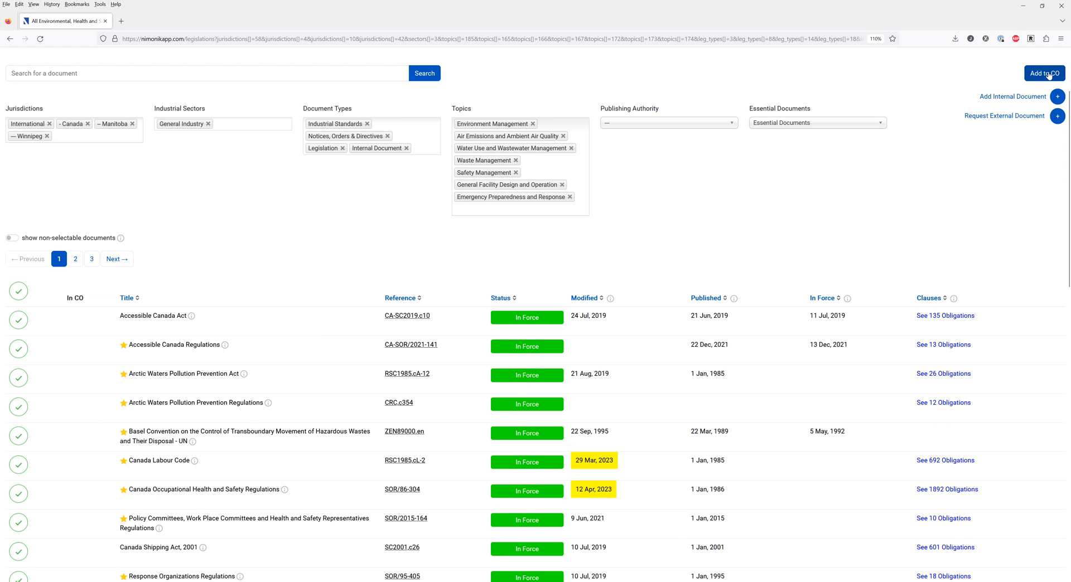
click(1044, 73)
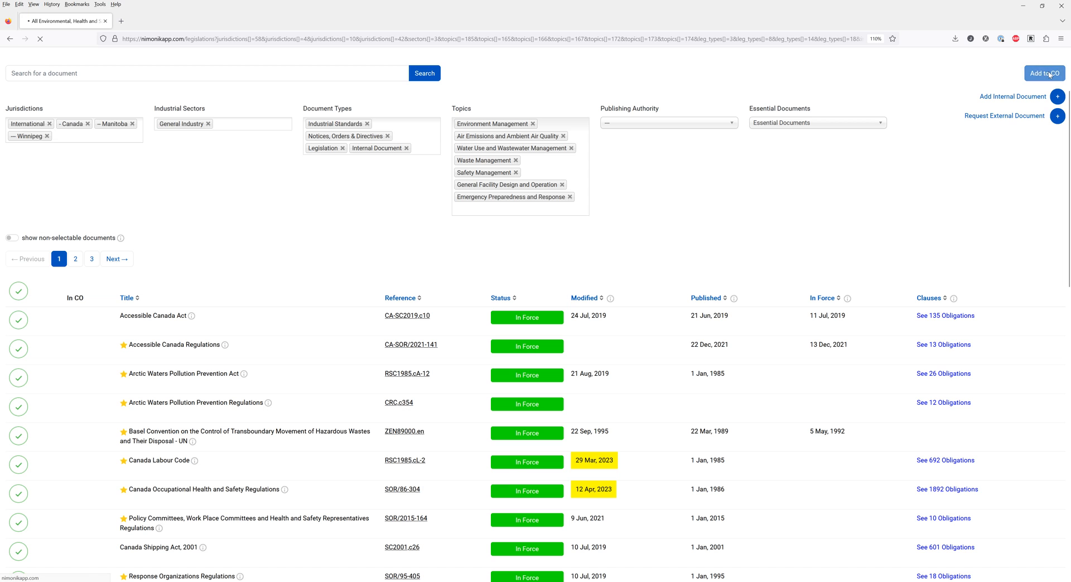
Wait while the selected documents load into the EHS register.
click(1044, 73)
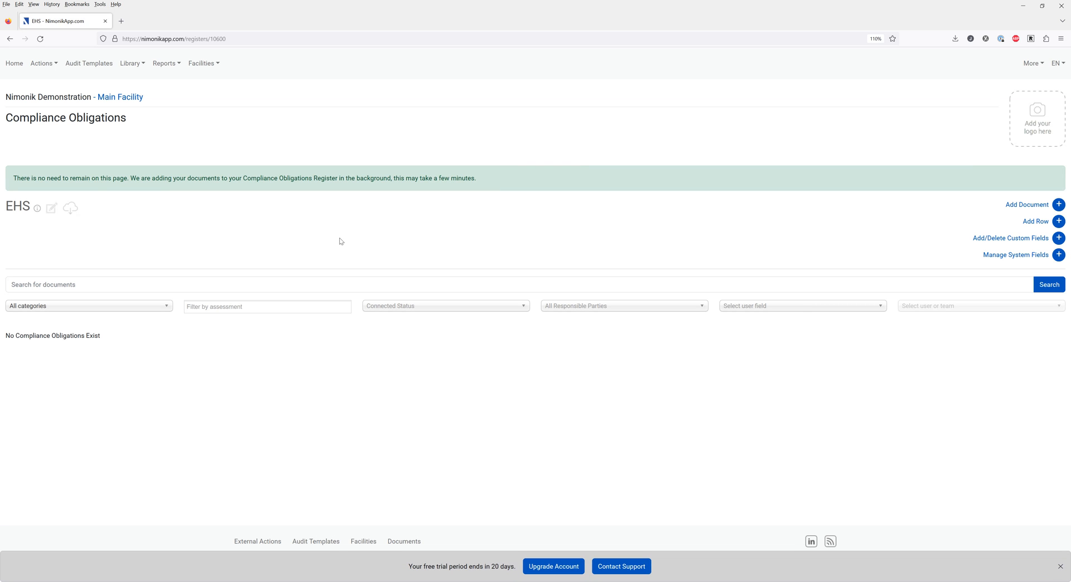
mouse_move(301, 238)
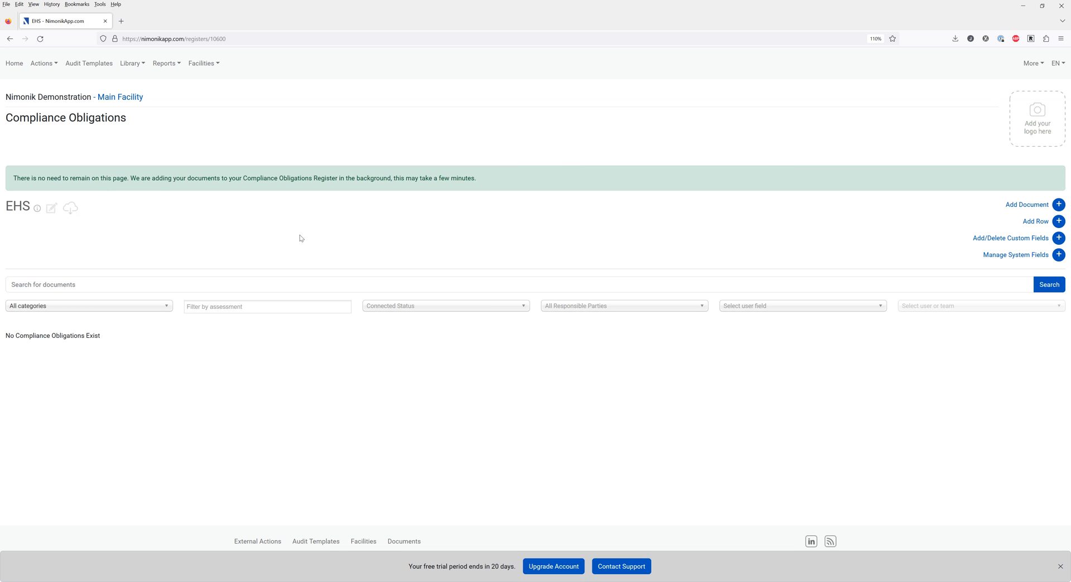
mouse_move(286, 250)
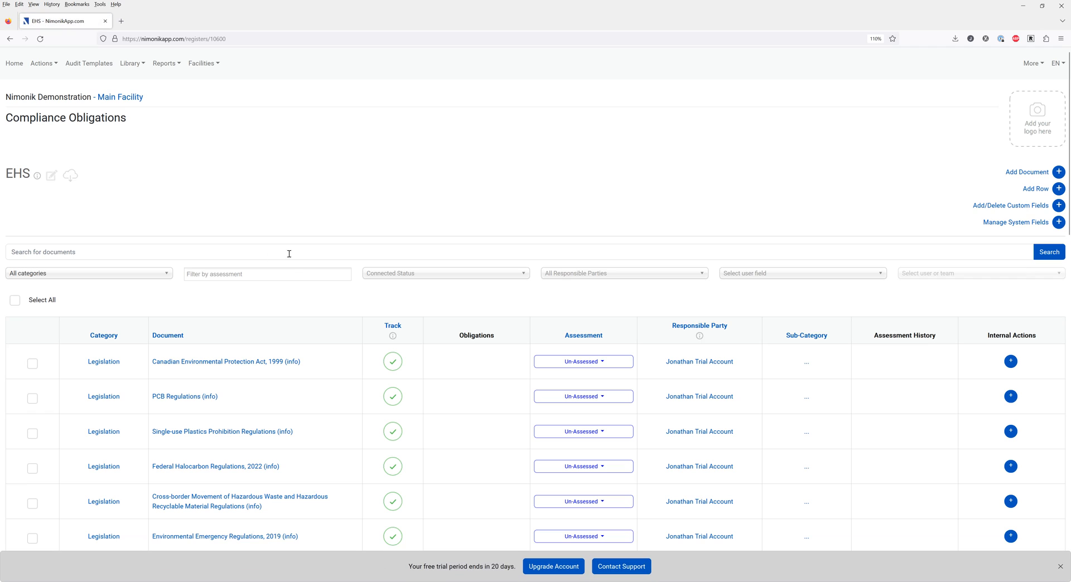
mouse_move(213, 438)
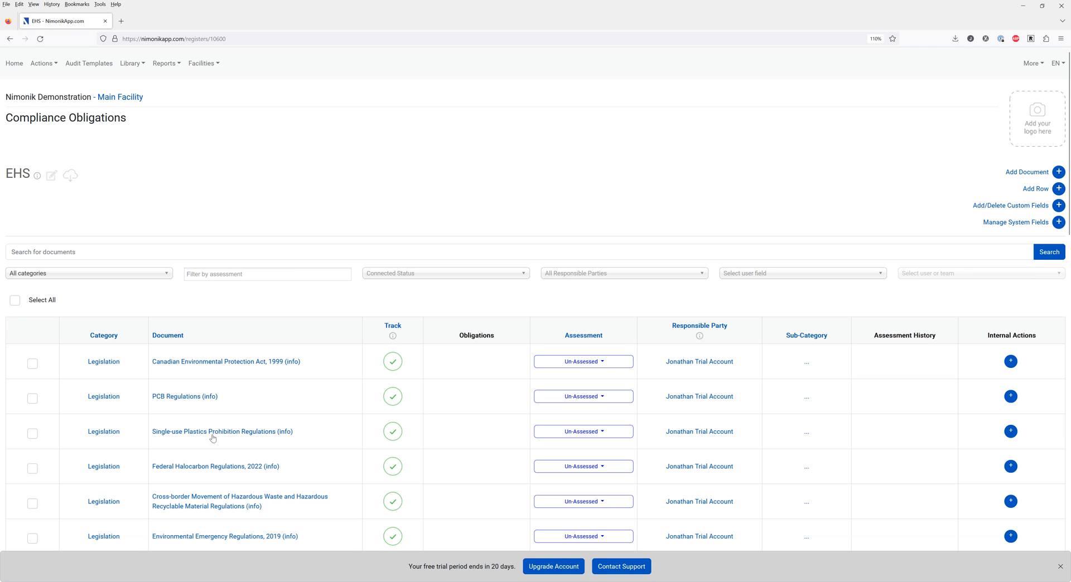
mouse_move(949, 180)
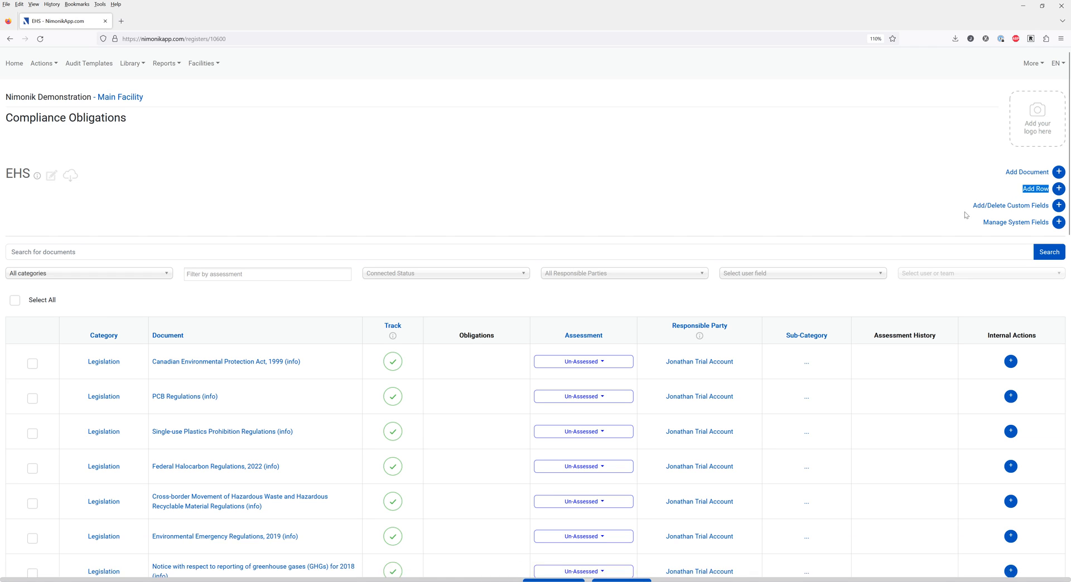
mouse_move(1011, 205)
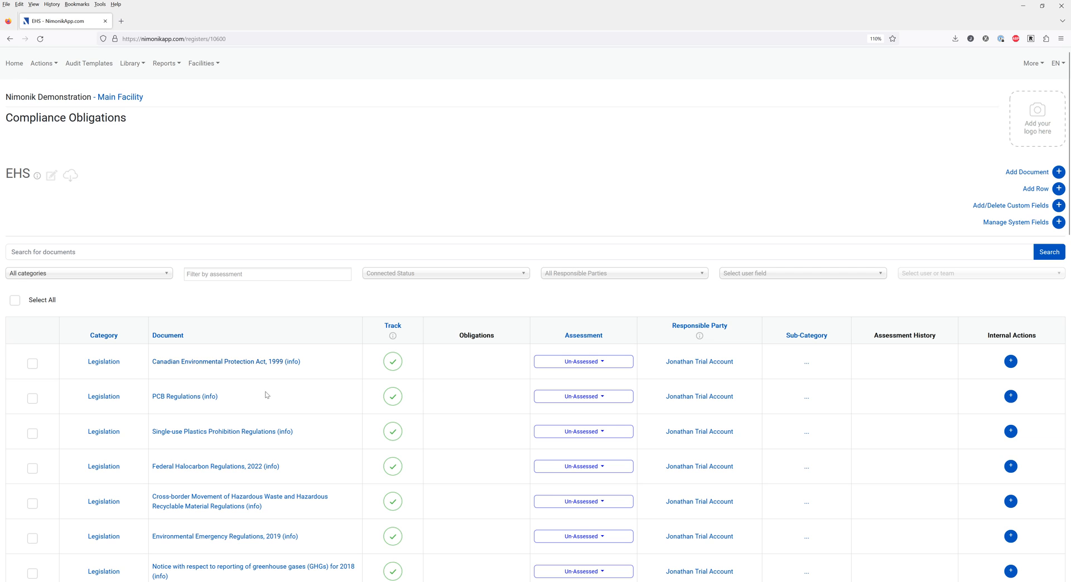
mouse_move(524, 366)
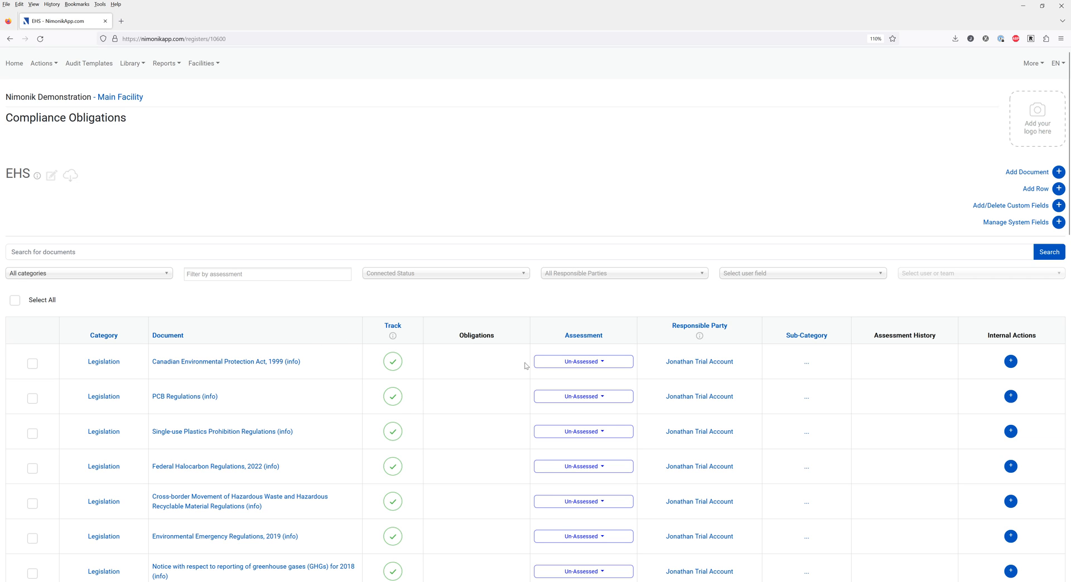
mouse_move(1015, 223)
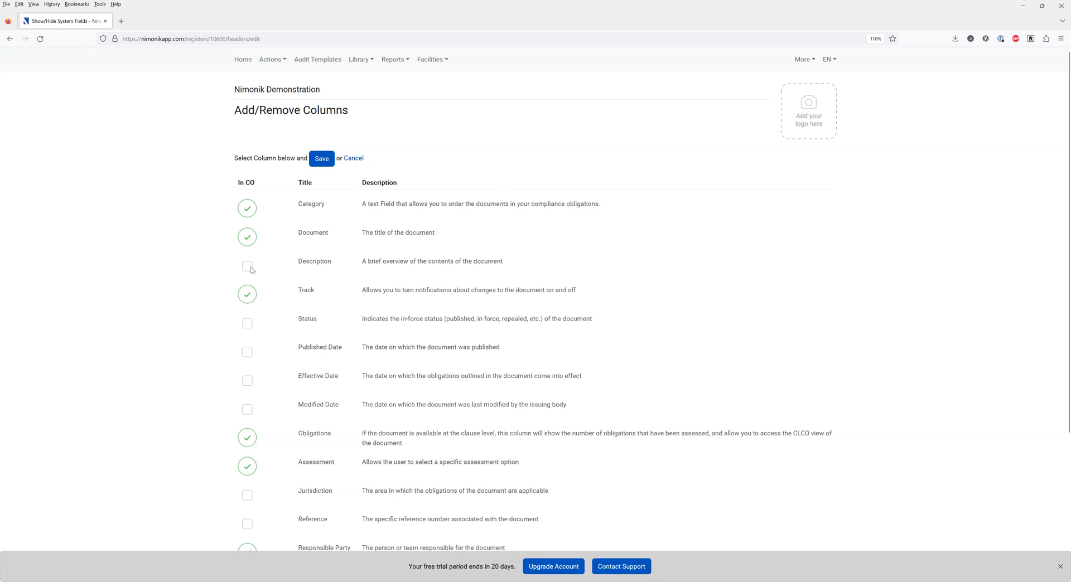
Enable the Description system field and save the column changes.
click(246, 266)
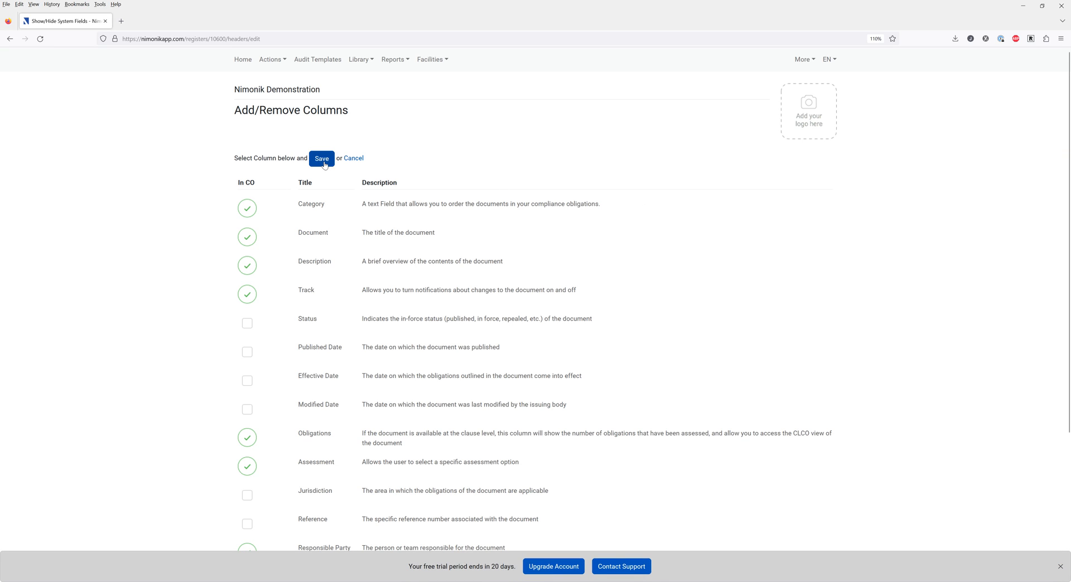
click(321, 158)
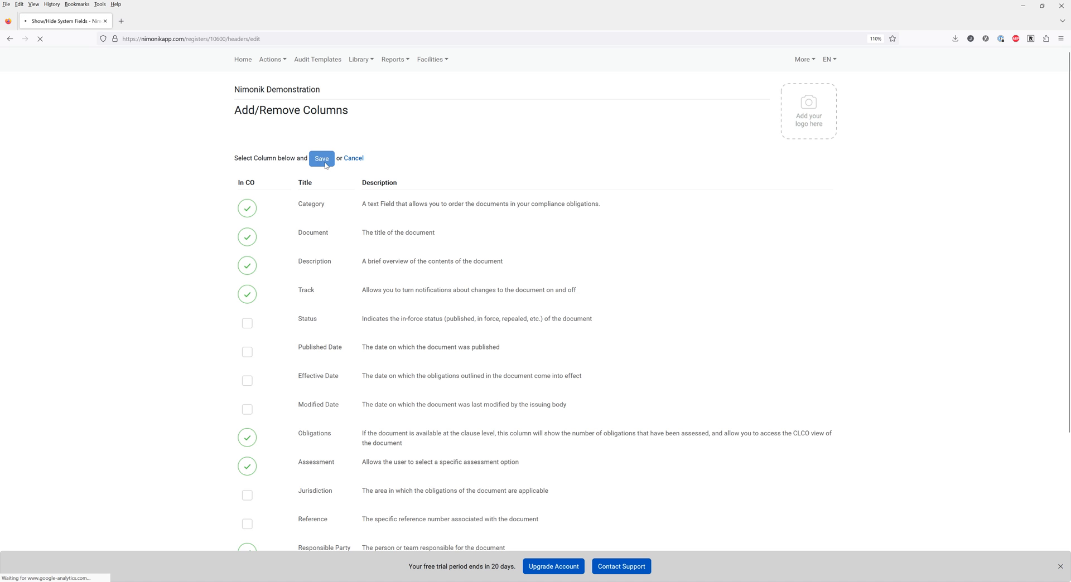
click(321, 158)
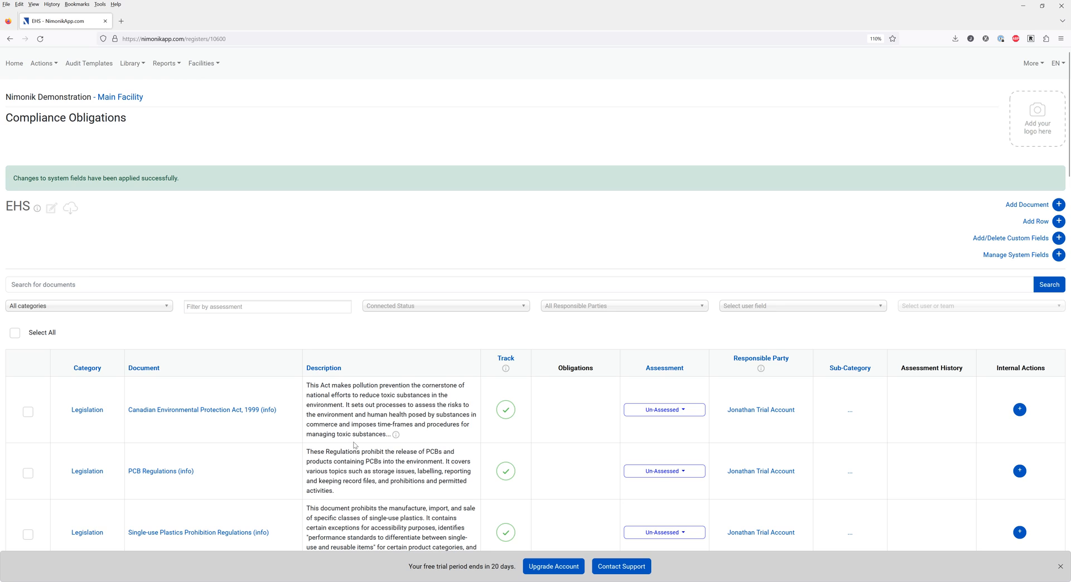
mouse_move(374, 406)
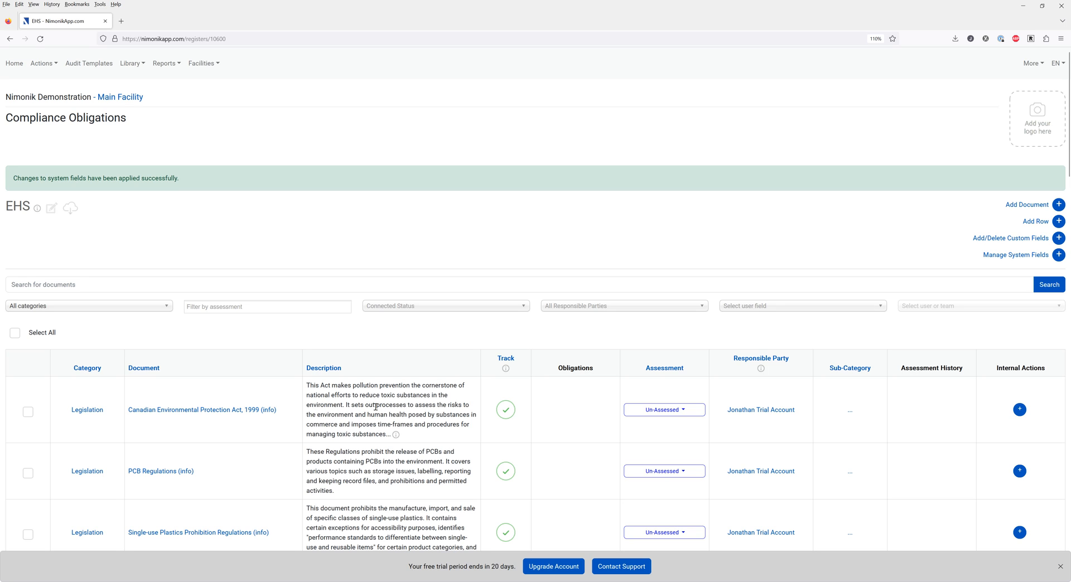
mouse_move(496, 405)
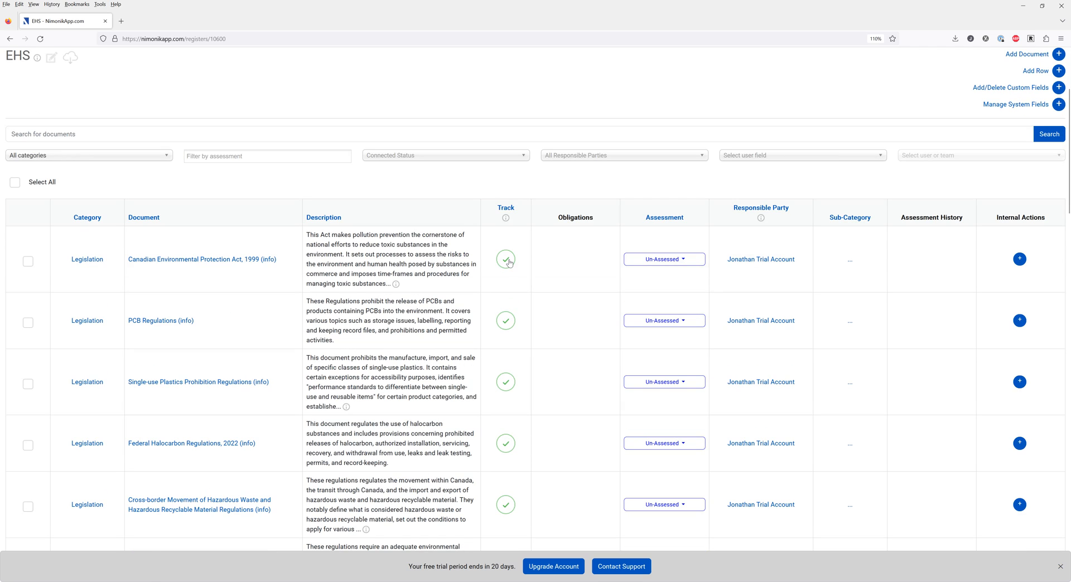
mouse_move(645, 256)
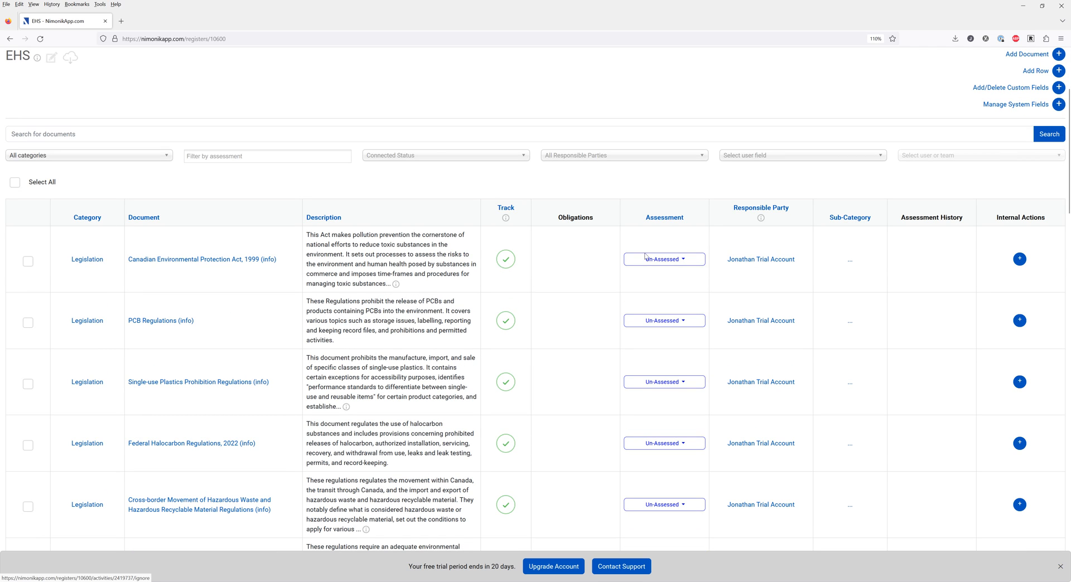
Assess the Canadian Environmental Protection Act, 1999 as Applicable, saving without a note.
click(663, 258)
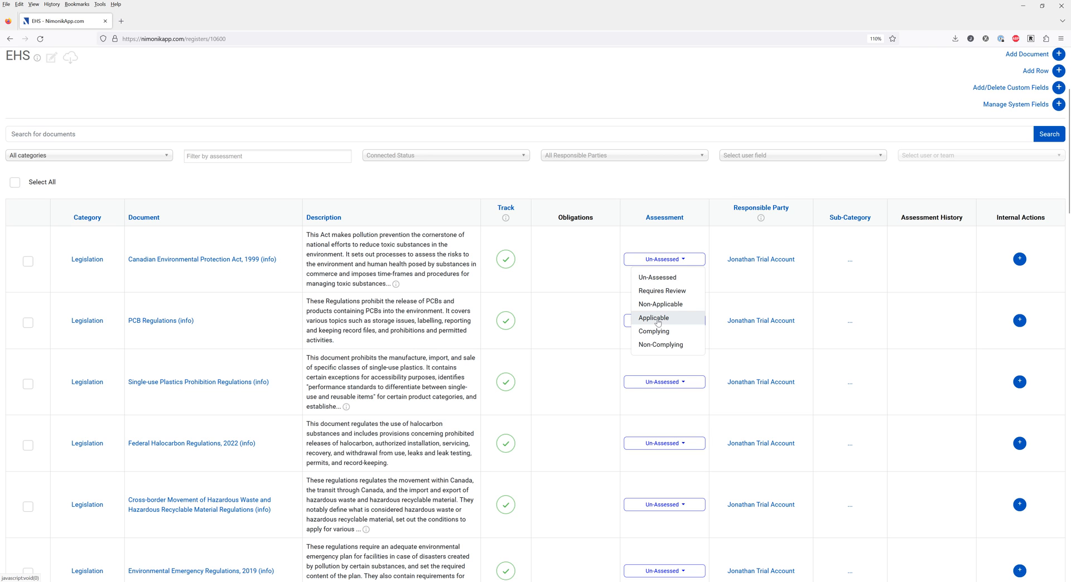
click(653, 318)
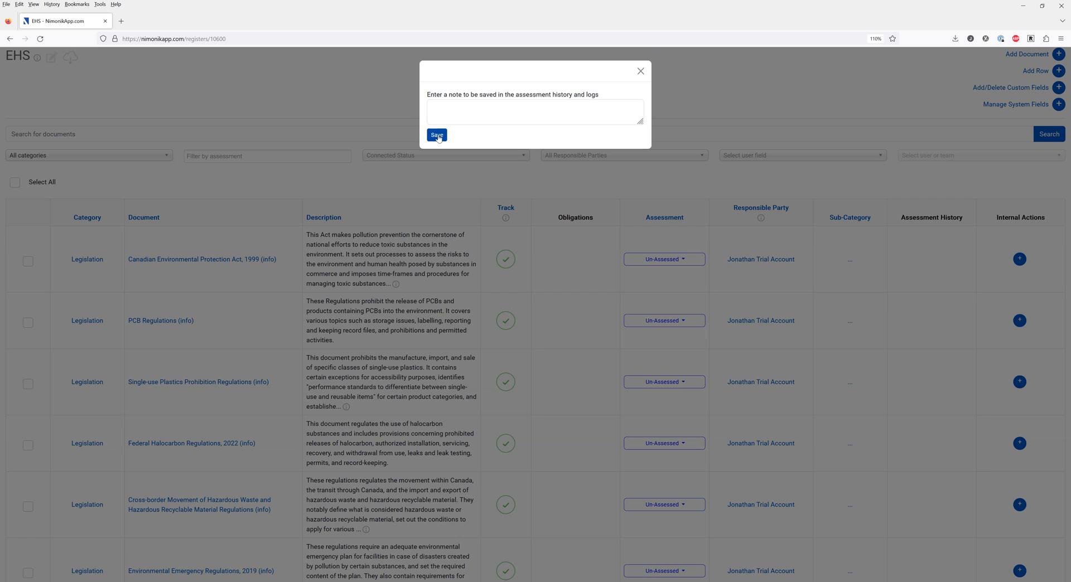
click(436, 134)
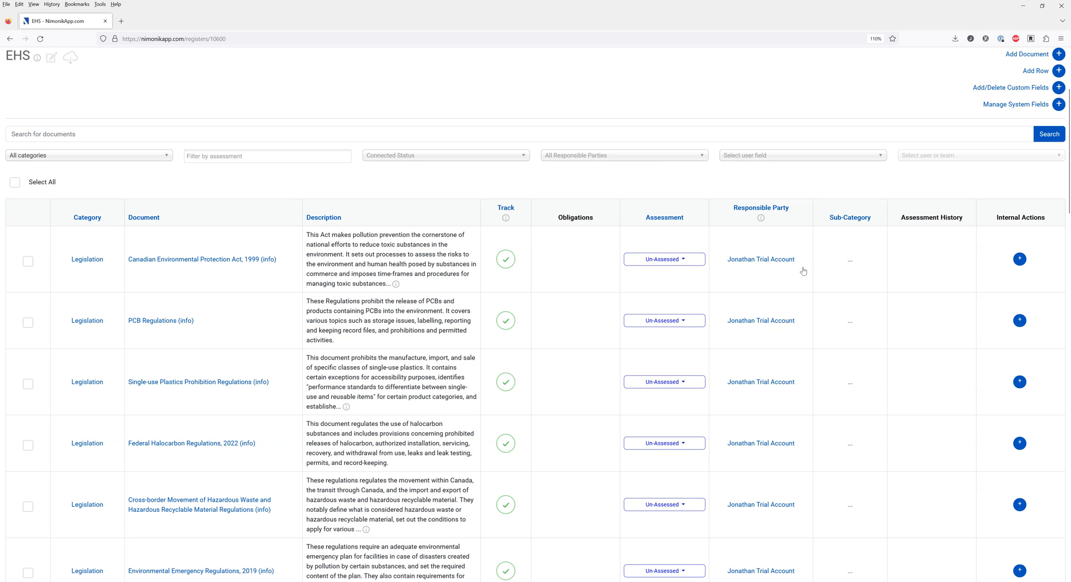
click(663, 259)
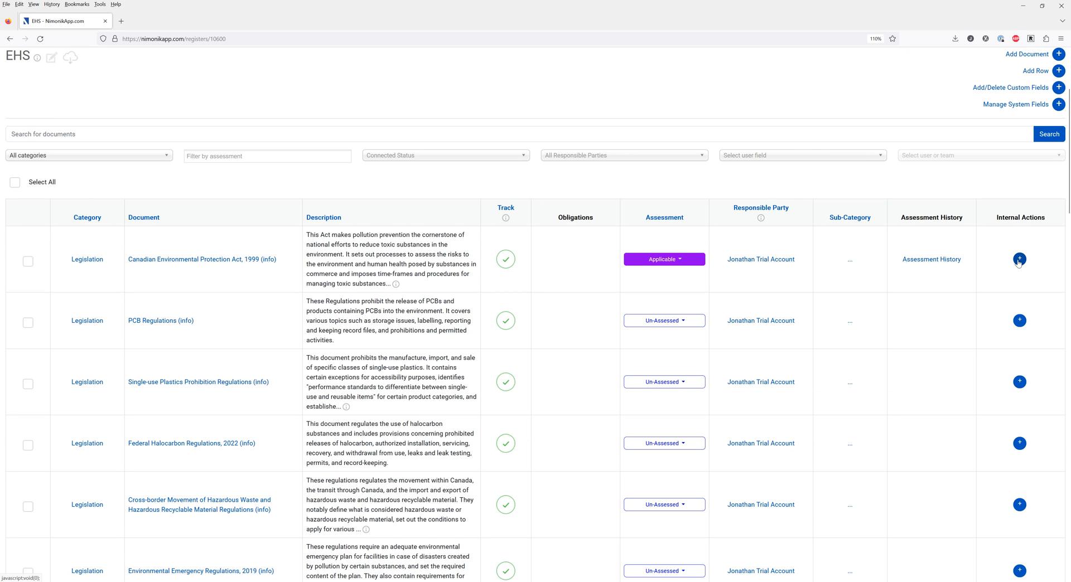
click(1019, 259)
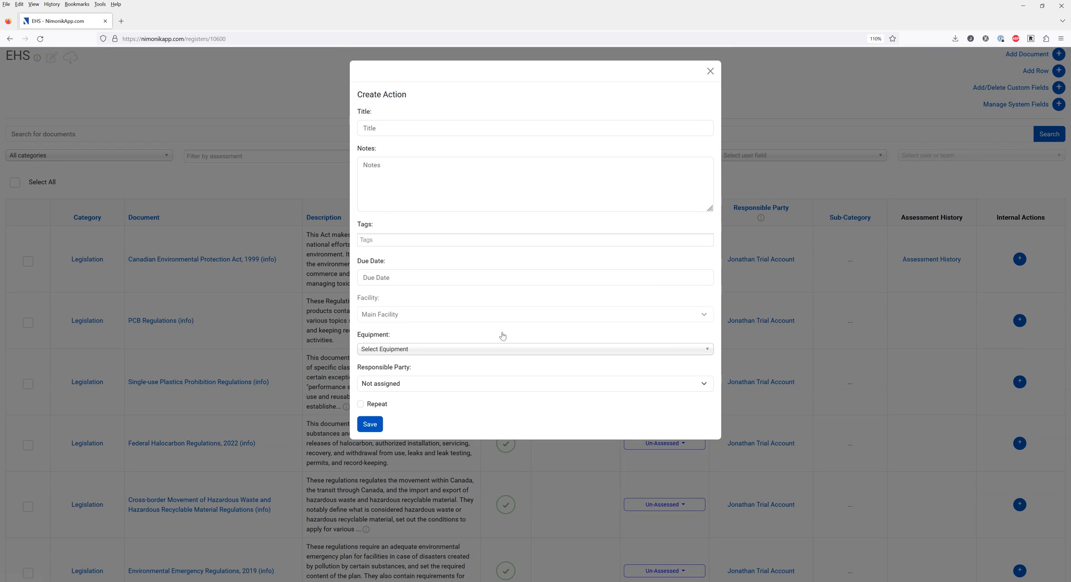
mouse_move(380, 375)
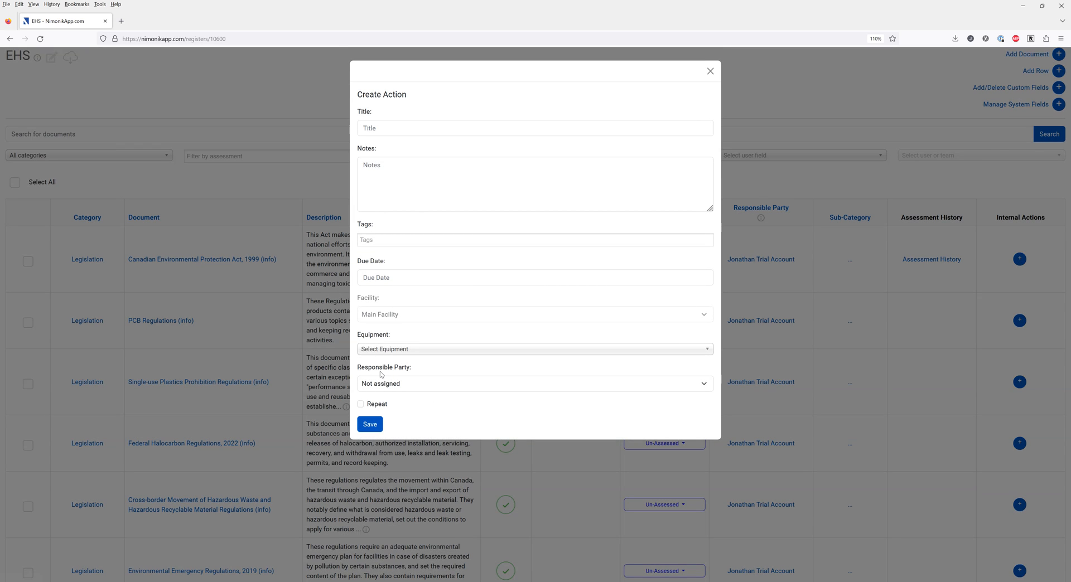
mouse_move(378, 393)
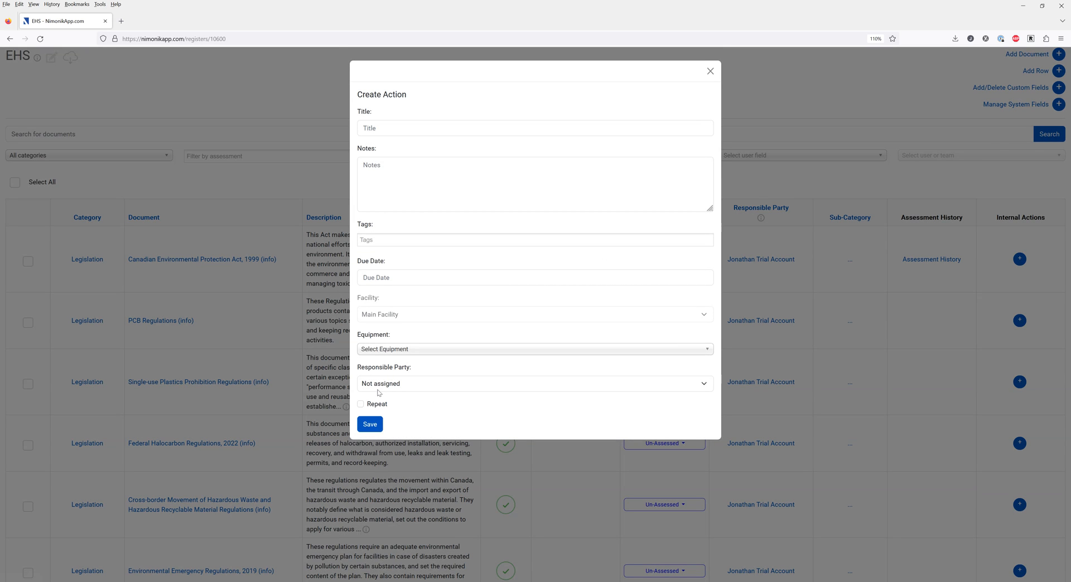
click(361, 403)
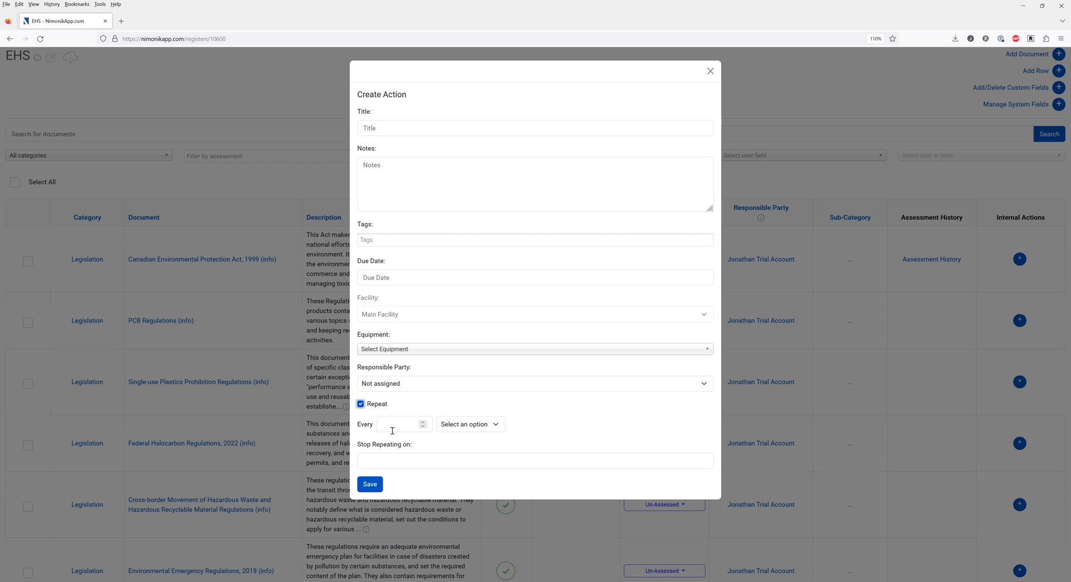
click(470, 424)
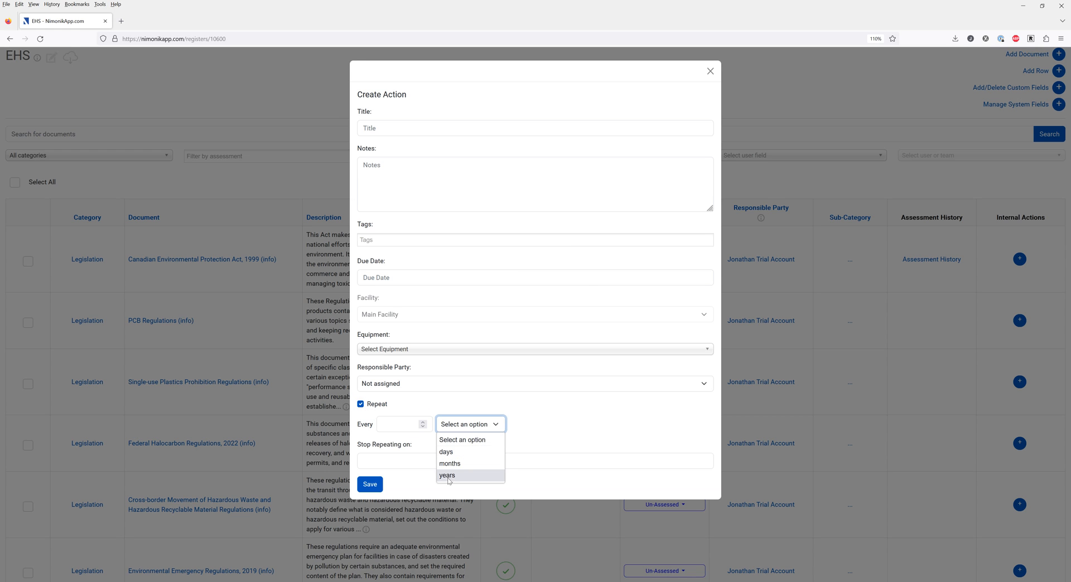
click(709, 70)
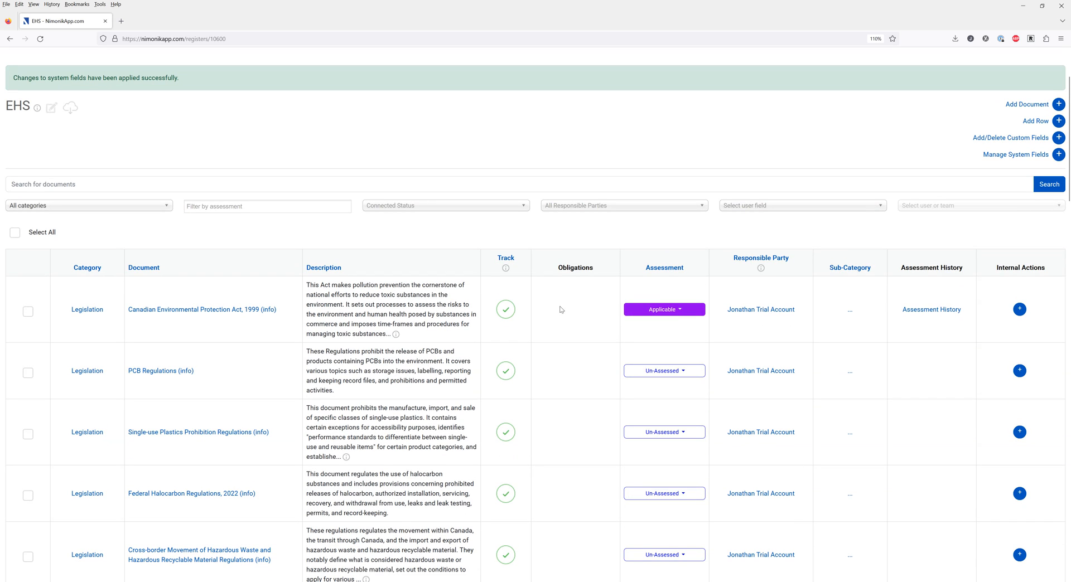
mouse_move(497, 299)
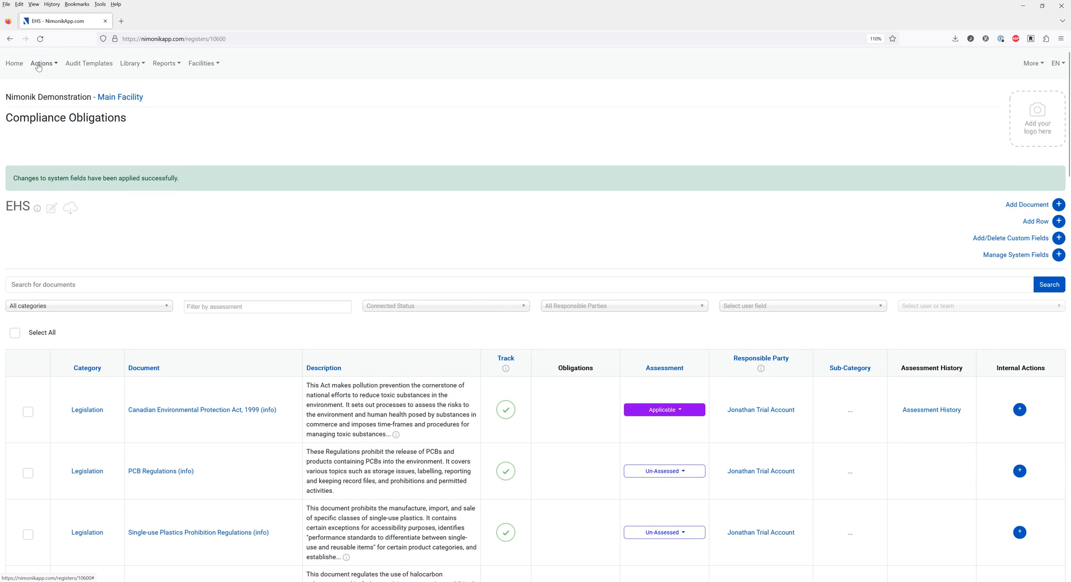
Go to Reports and choose All New and Updated Documents.
click(42, 64)
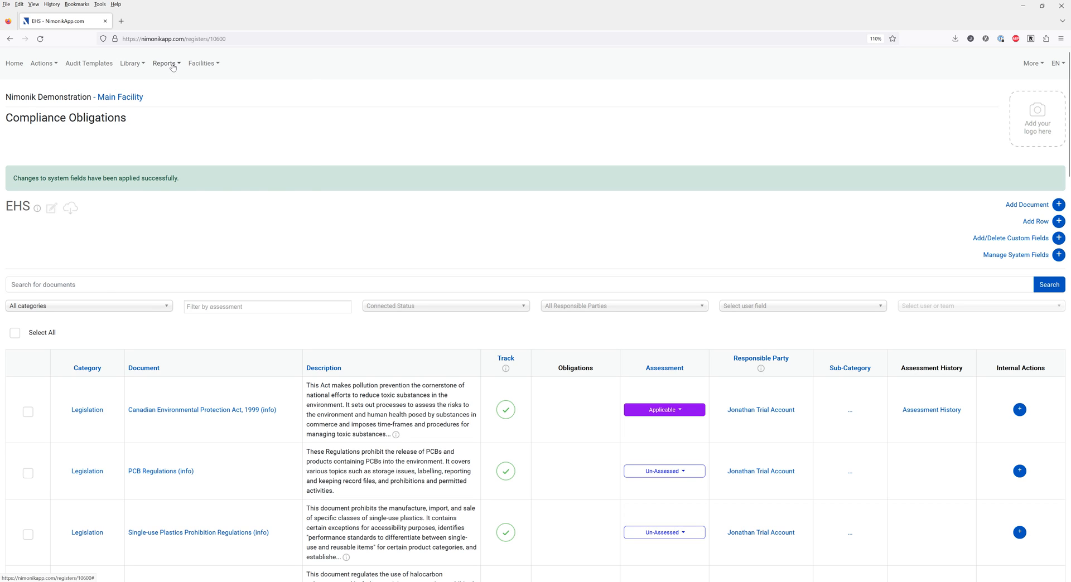
click(165, 63)
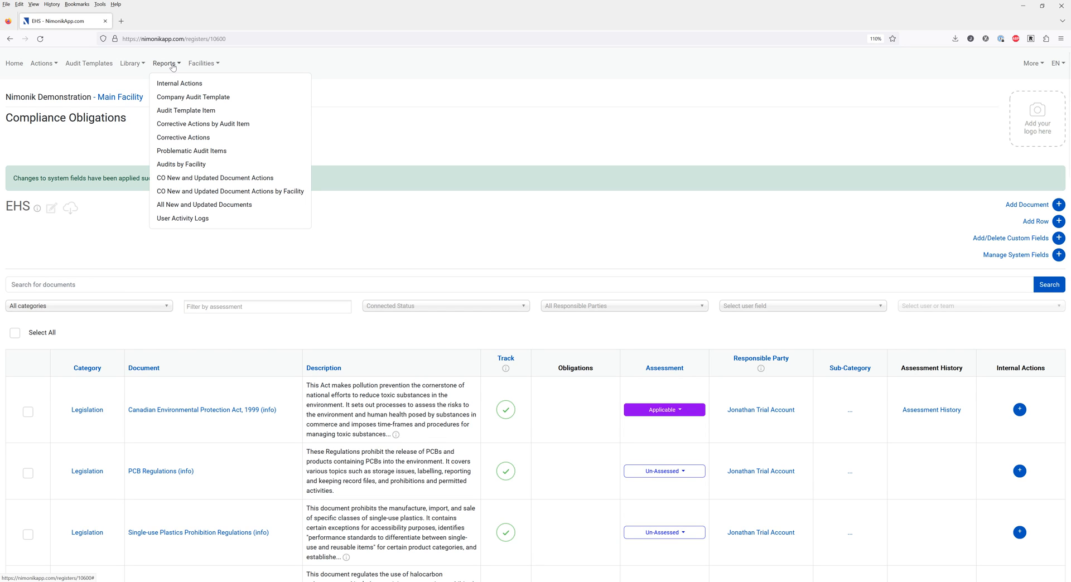
mouse_move(181, 164)
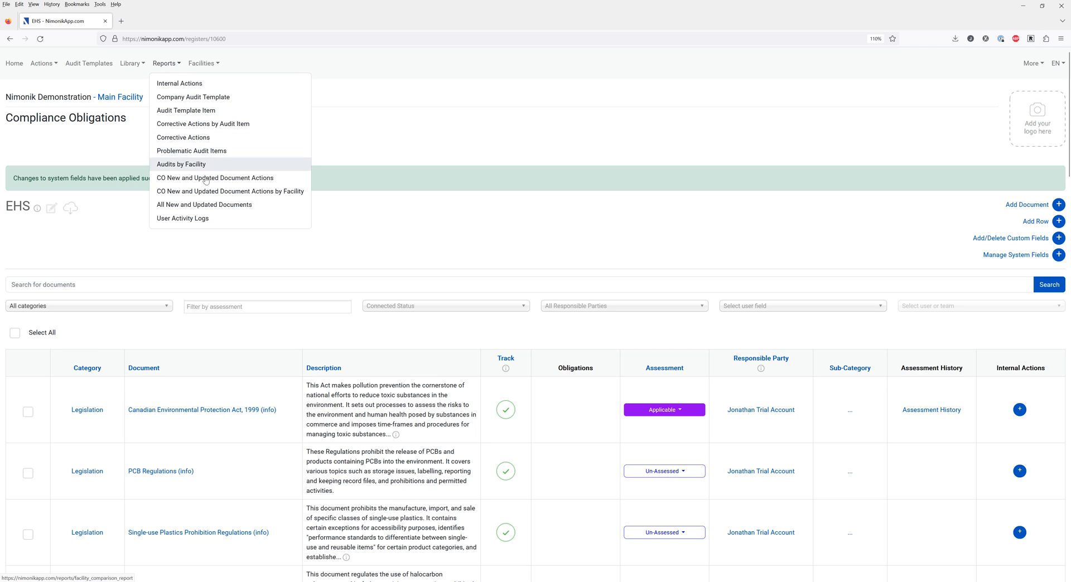
mouse_move(204, 204)
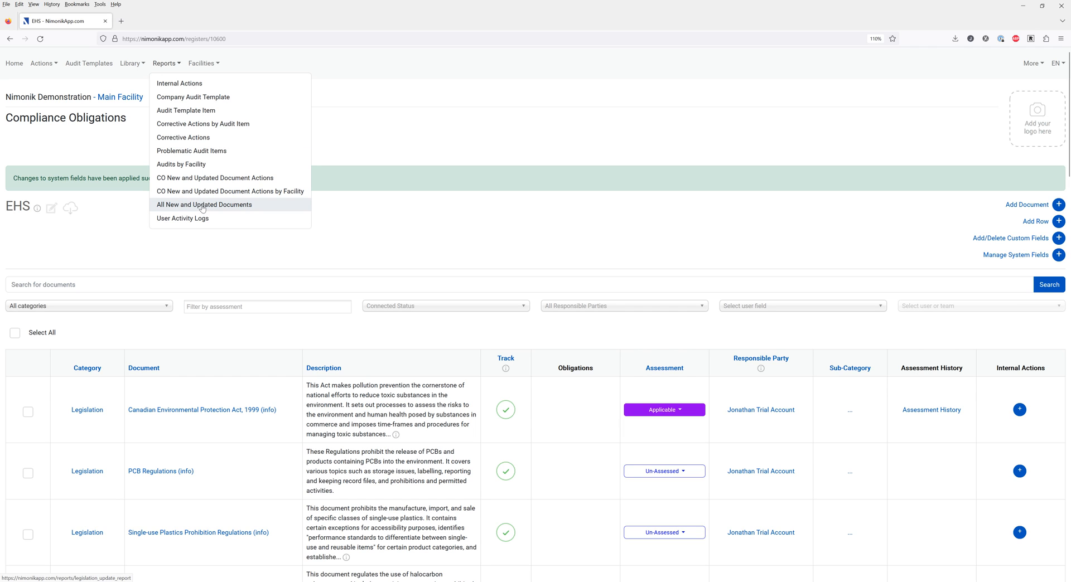
click(204, 205)
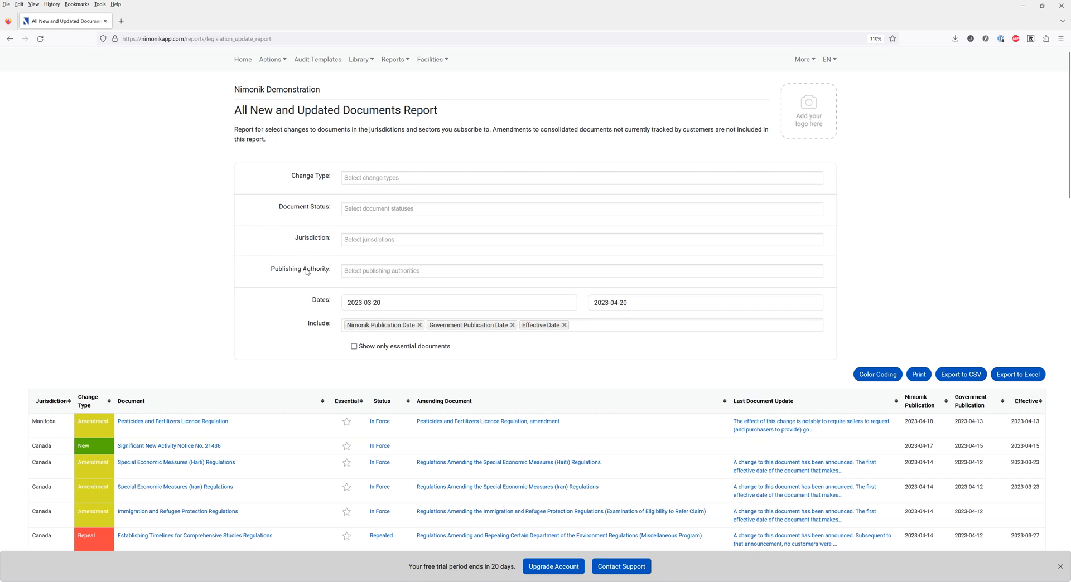
scroll(down, 3)
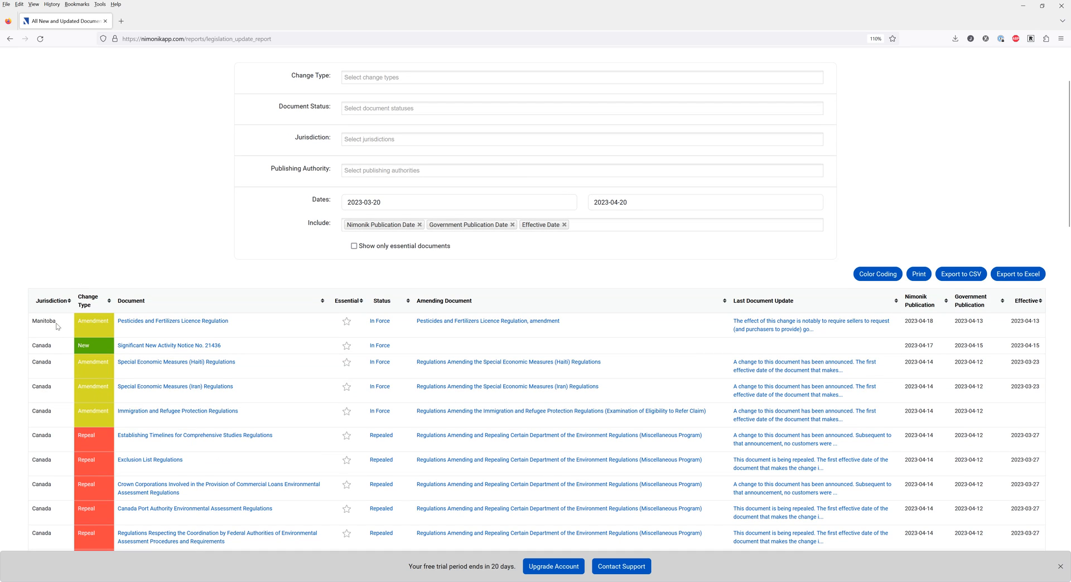
scroll(up, 3)
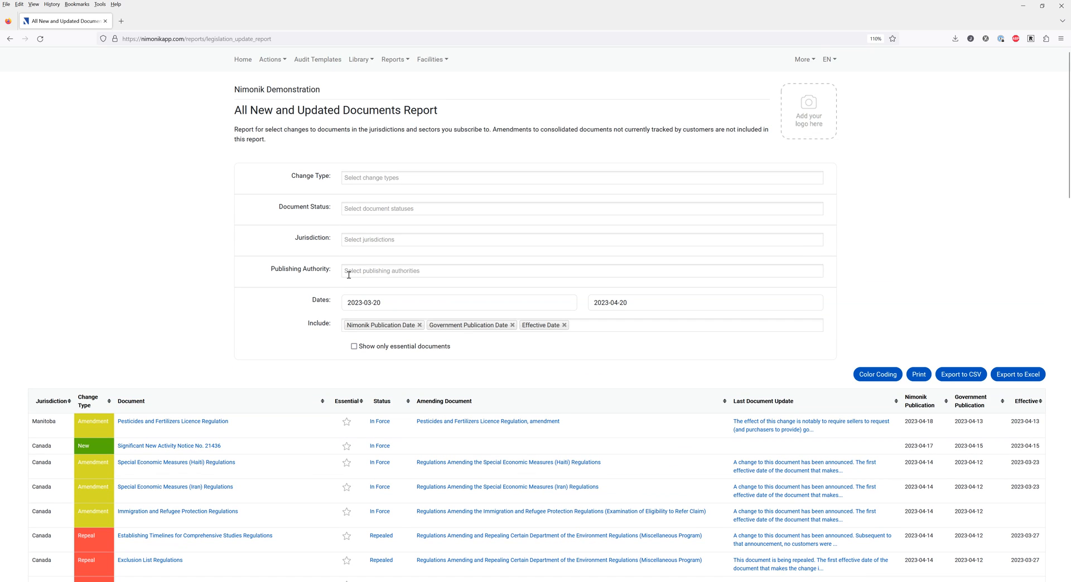
click(580, 270)
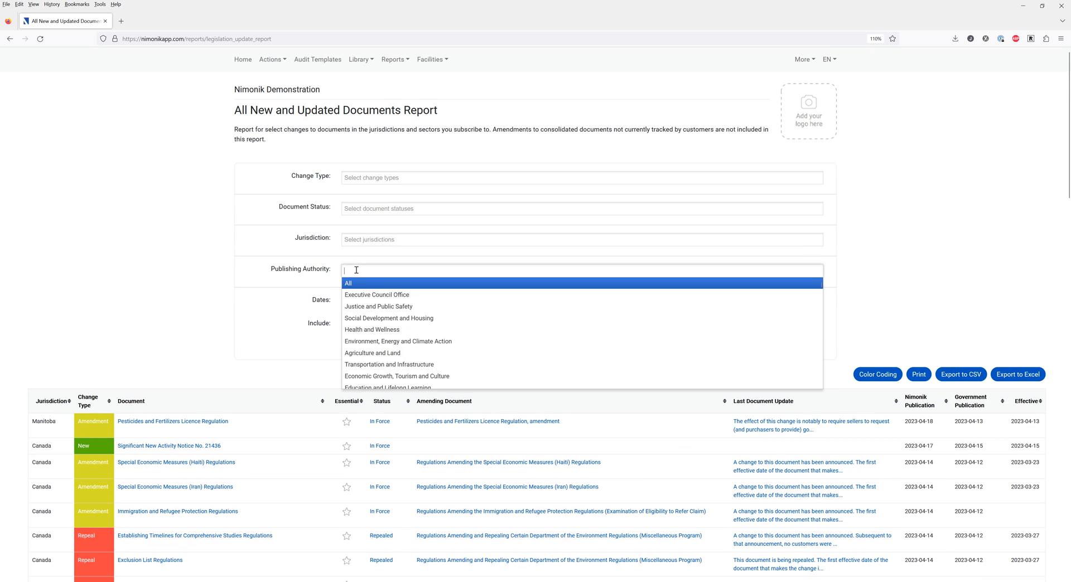
click(581, 240)
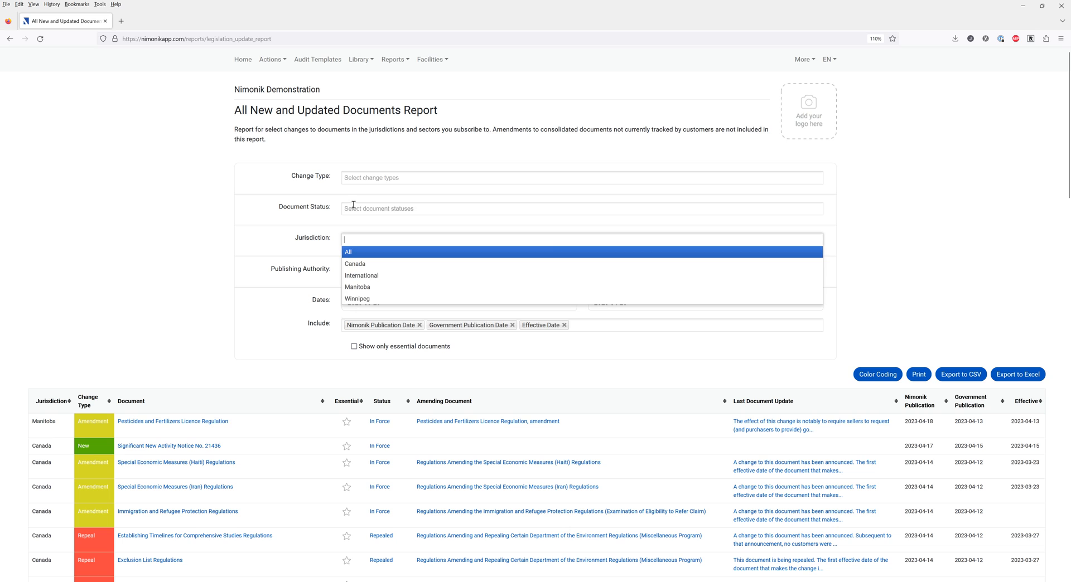
click(927, 303)
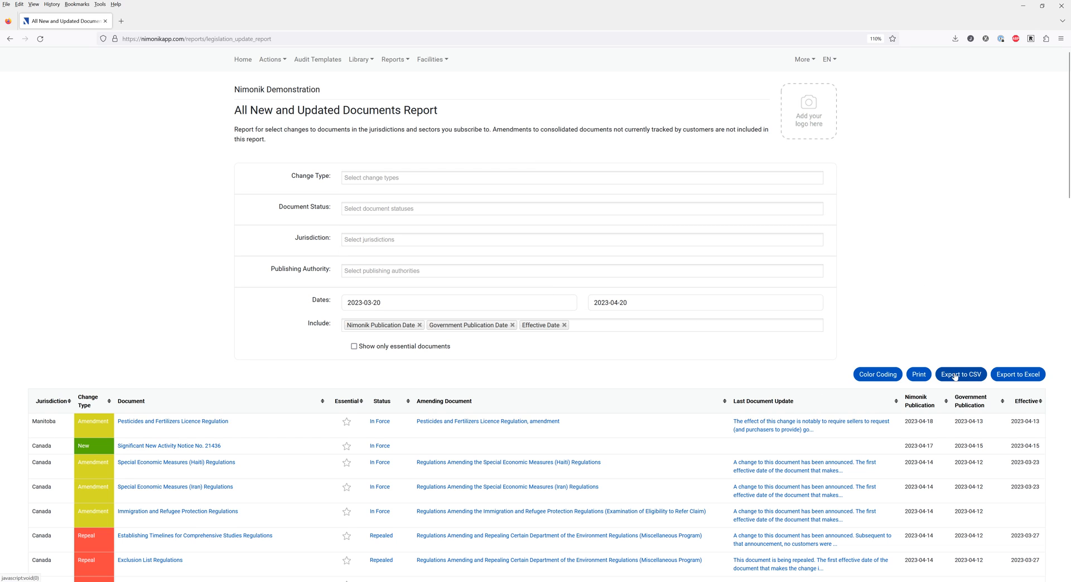
mouse_move(413, 369)
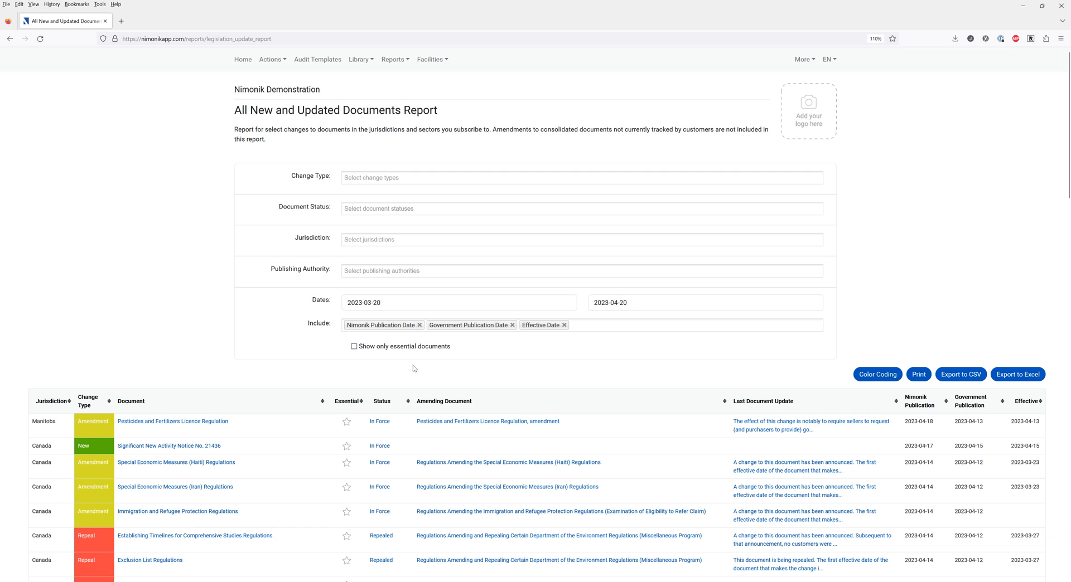
mouse_move(219, 524)
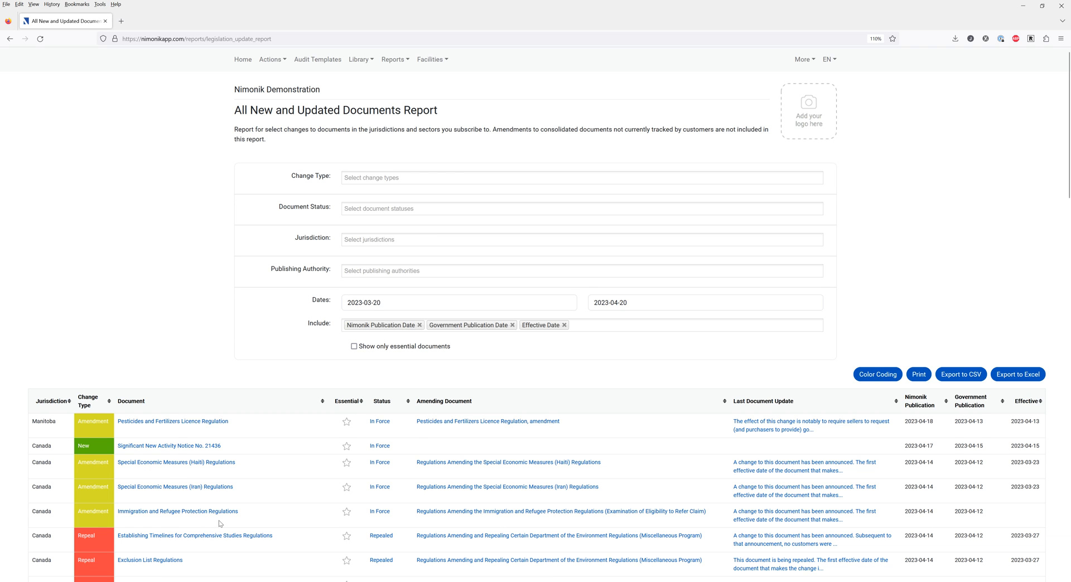
scroll(down, 3)
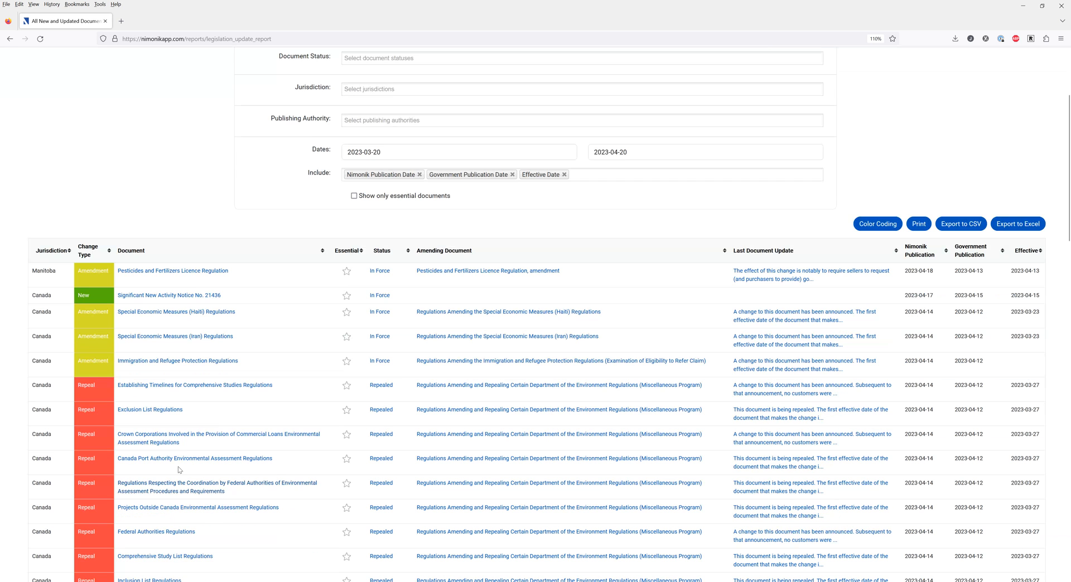
scroll(up, 3)
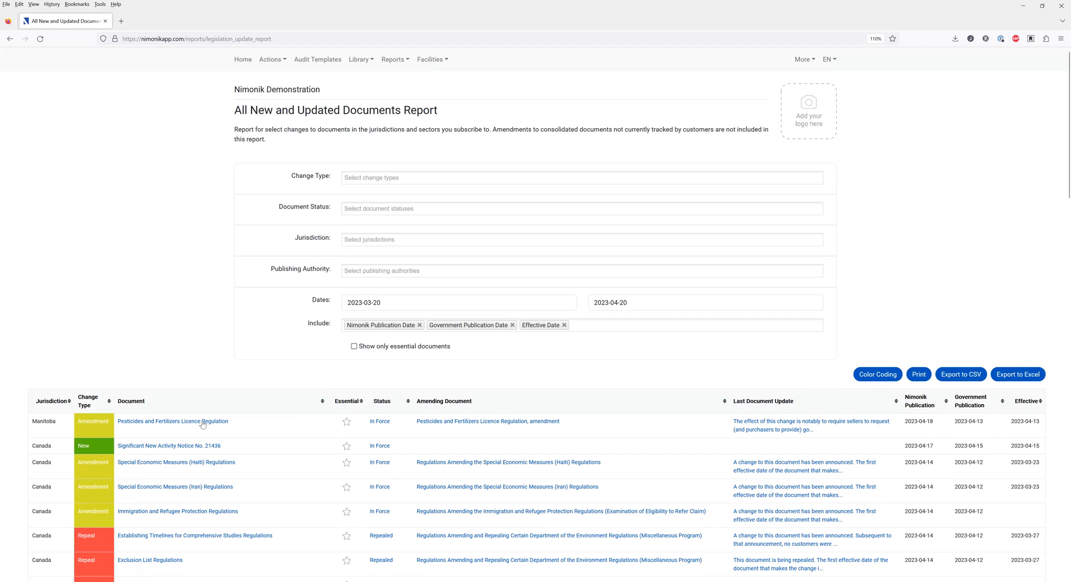
click(394, 59)
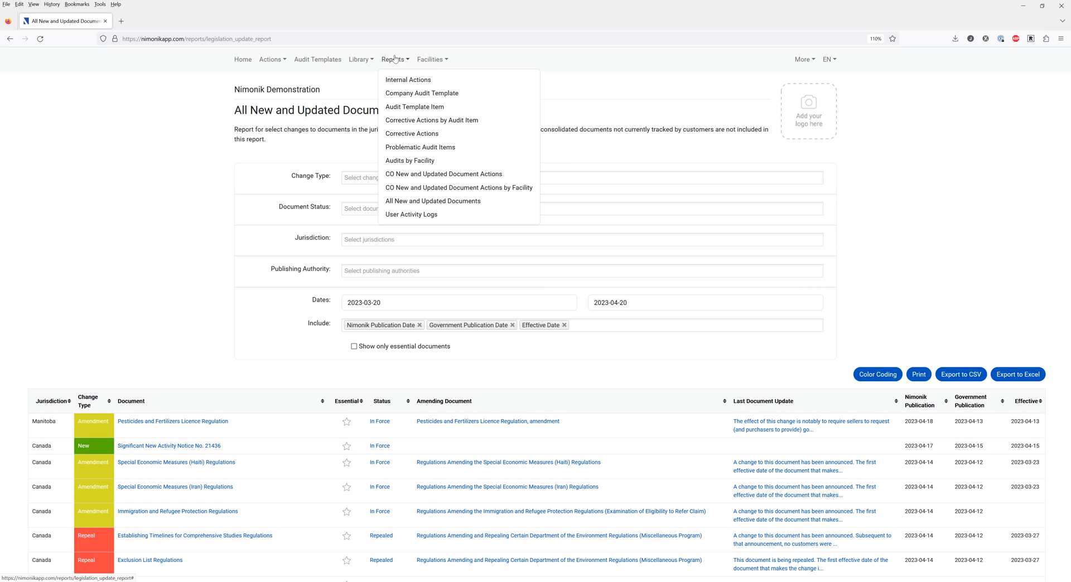
click(243, 149)
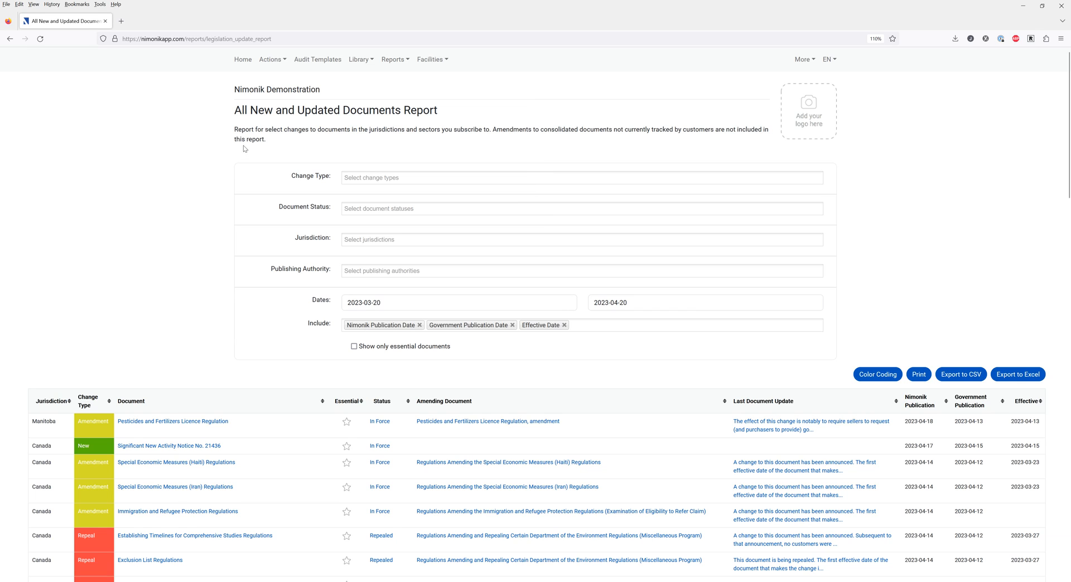